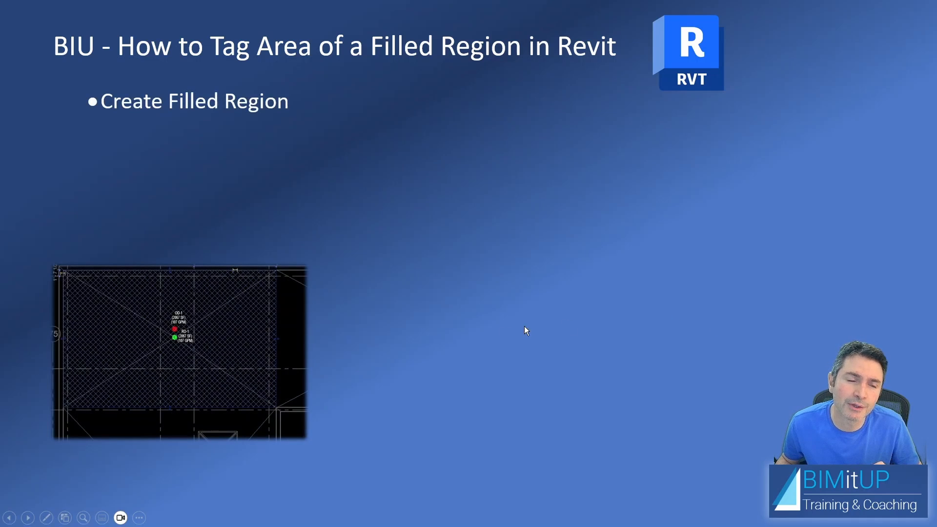
mouse_move(249, 323)
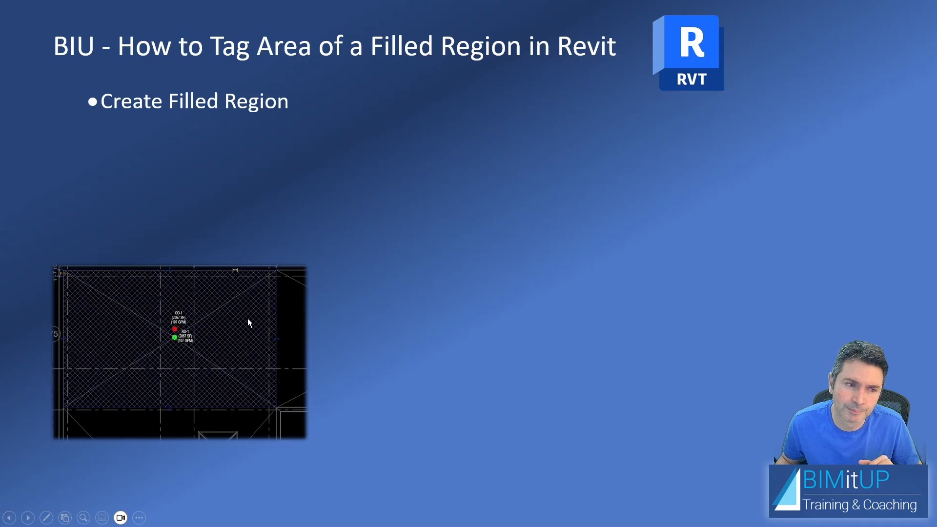
mouse_move(550, 318)
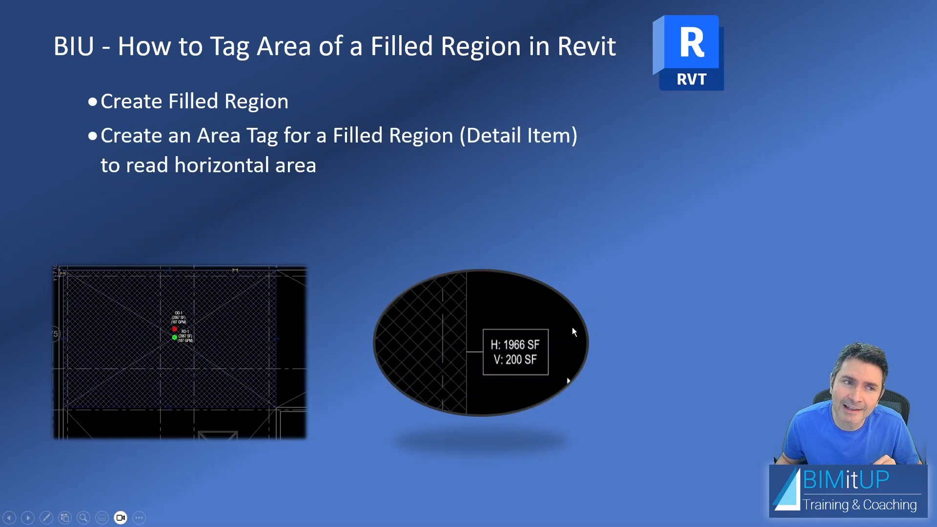
mouse_move(535, 352)
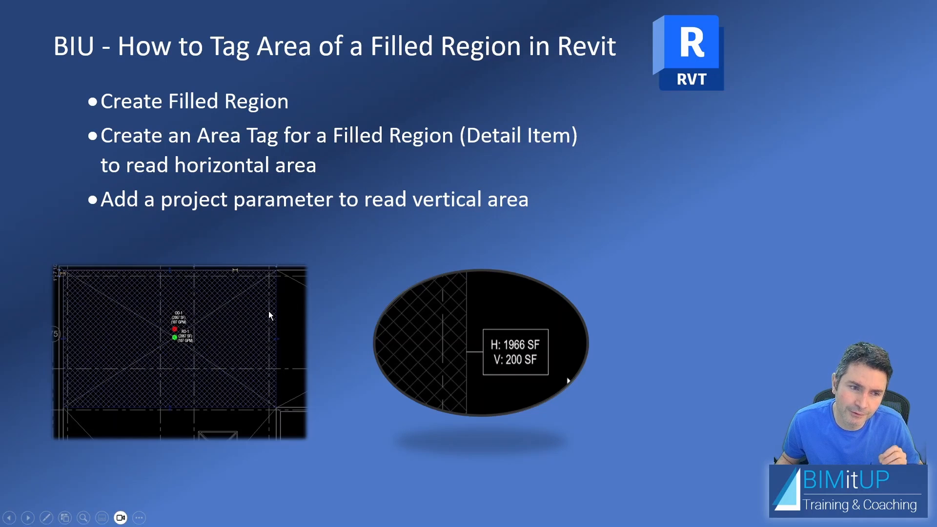
mouse_move(584, 351)
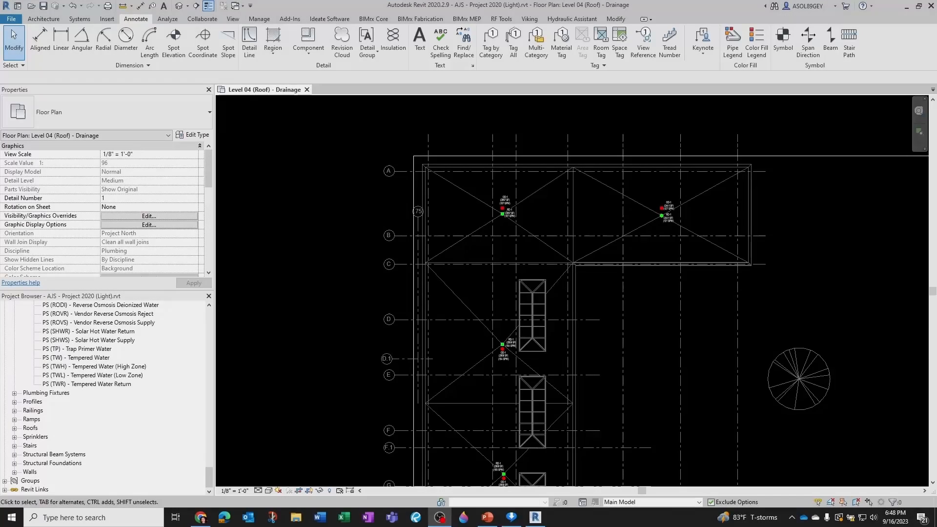
mouse_move(427, 261)
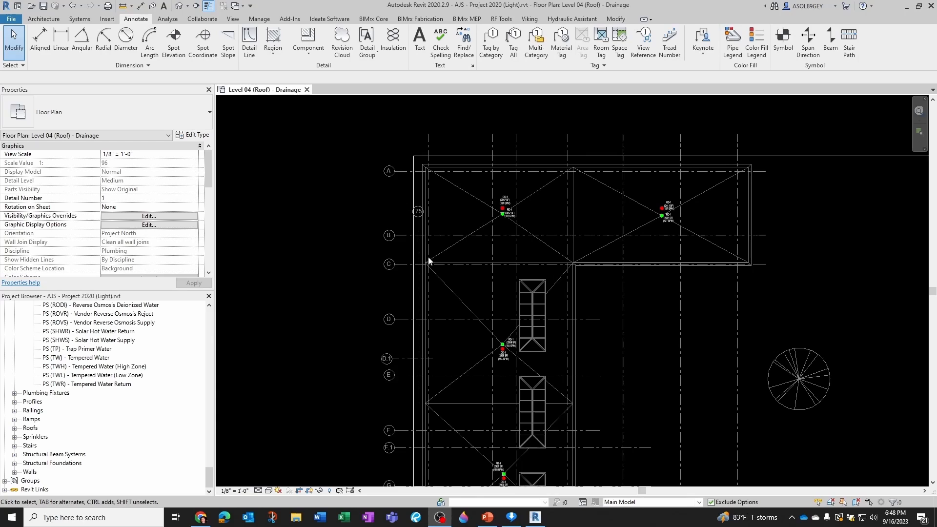
mouse_move(538, 264)
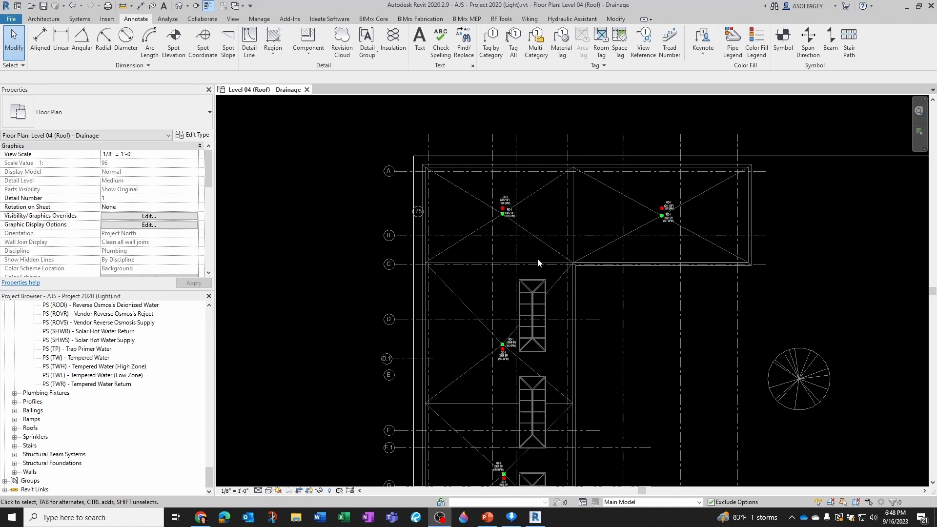
mouse_move(538, 185)
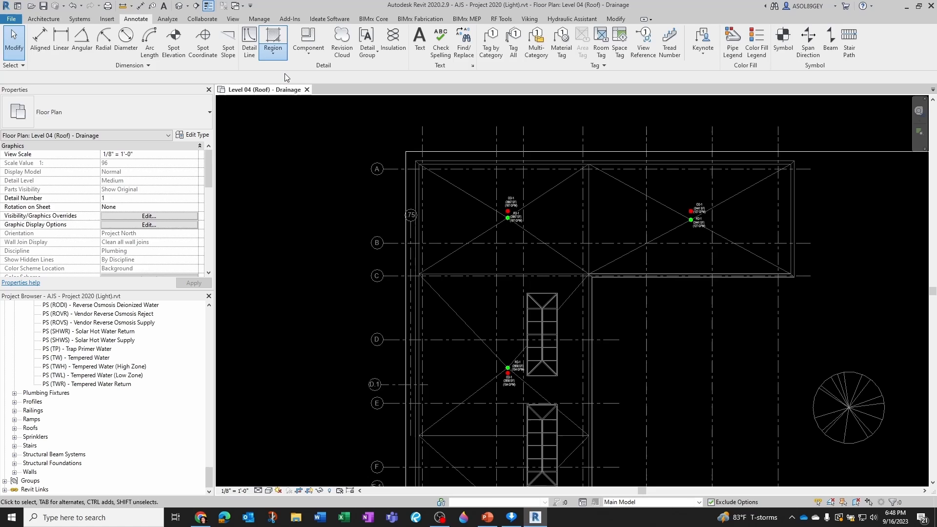
Sketch a crosshatch filled region over the roof between gridlines A and C and finish it.
left_click(272, 42)
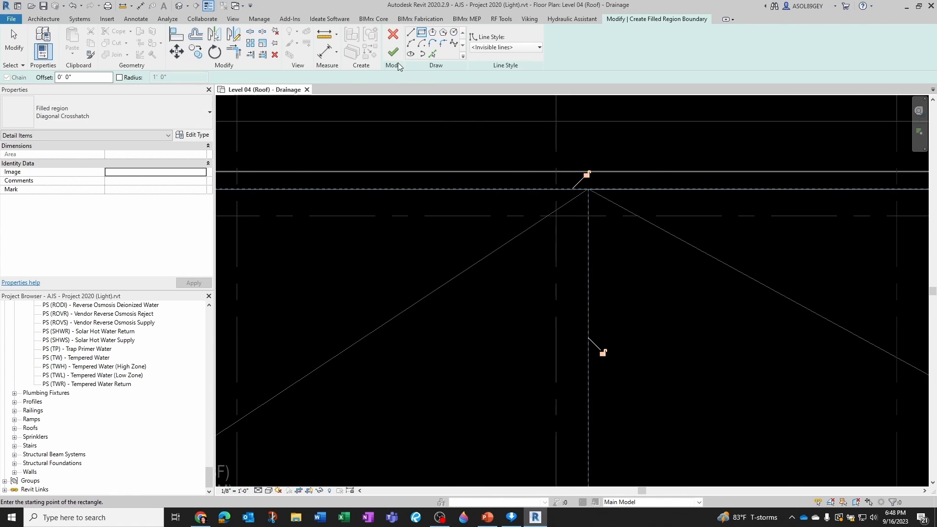
left_click(393, 52)
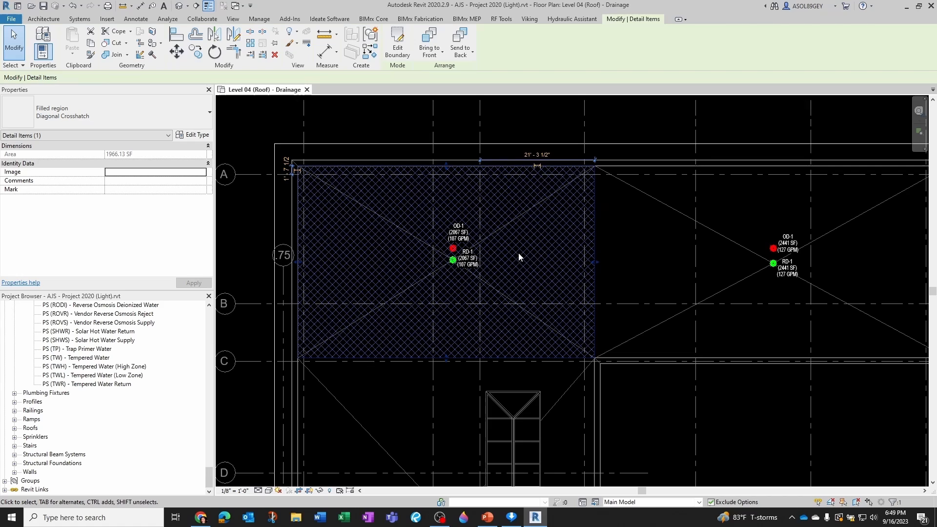
mouse_move(102, 164)
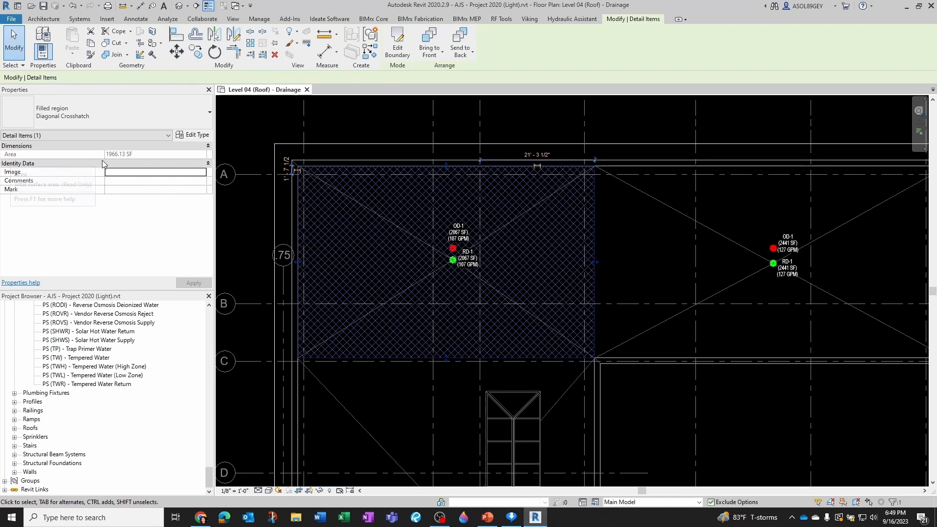
mouse_move(126, 164)
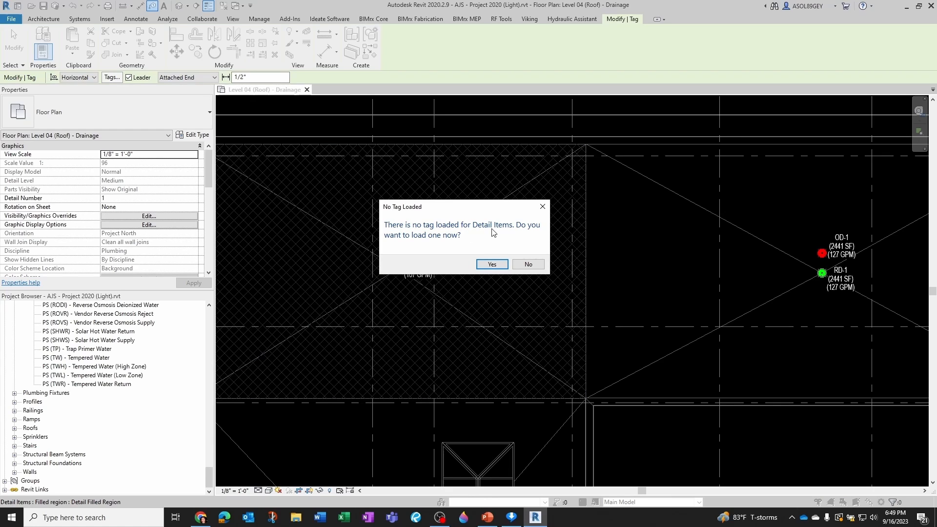
mouse_move(479, 228)
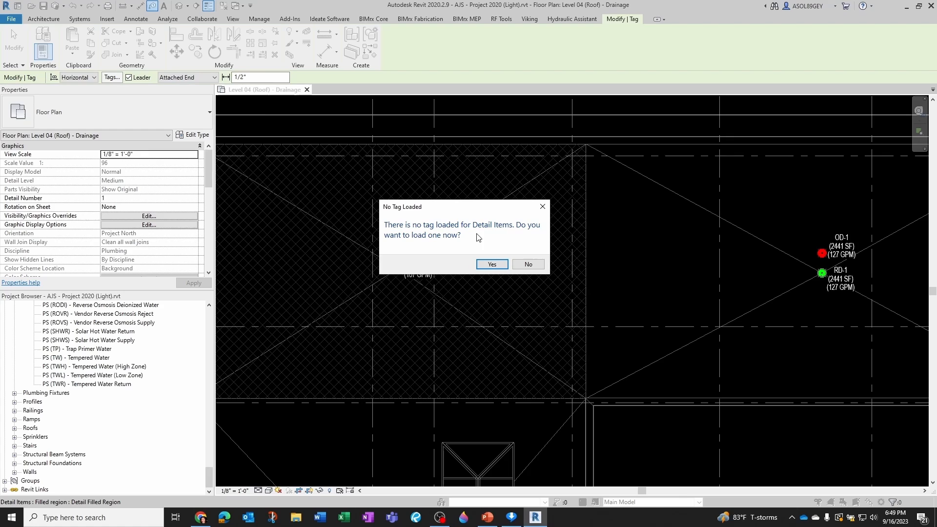
mouse_move(432, 247)
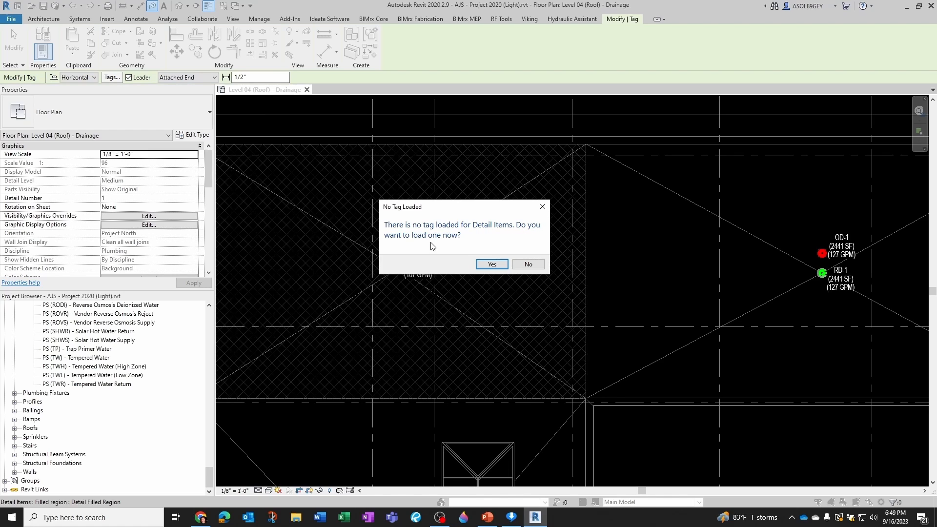
Load the detail item tag family and tag the crosshatched filled region with it.
left_click(491, 264)
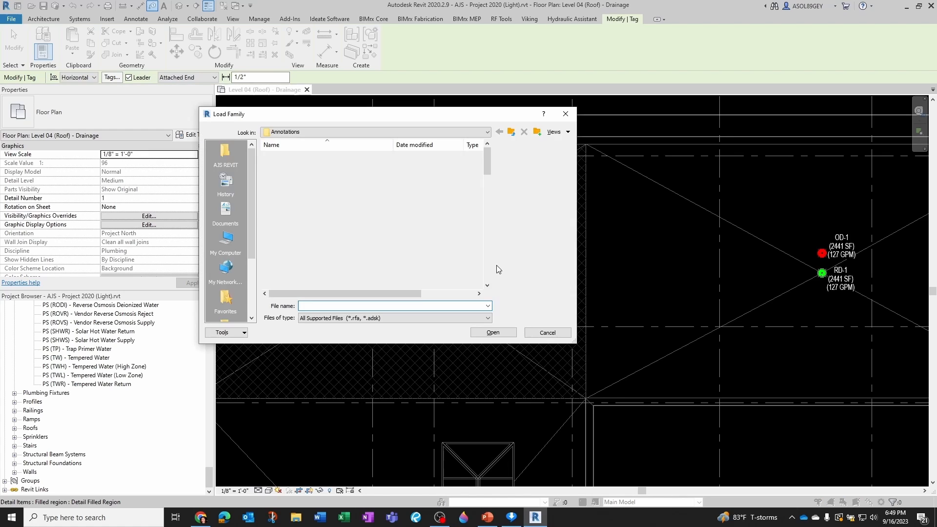
left_click(295, 267)
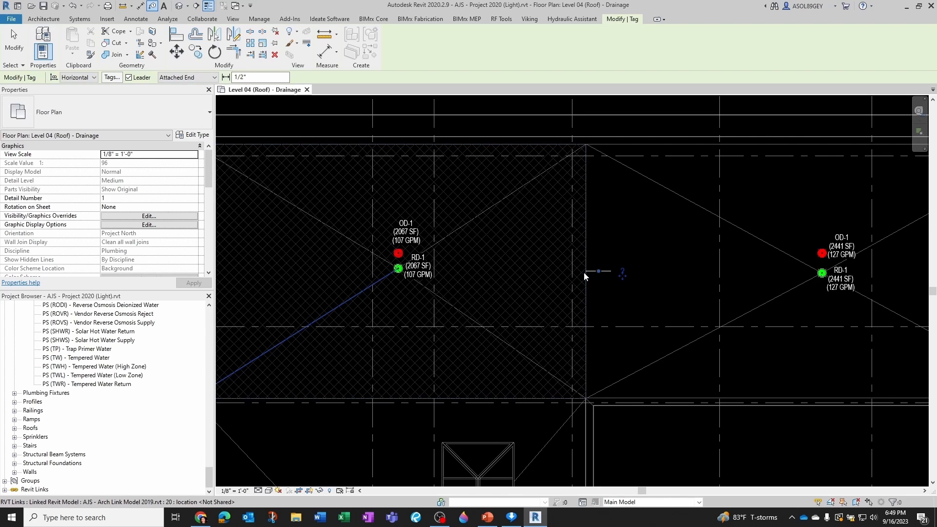
right_click(597, 273)
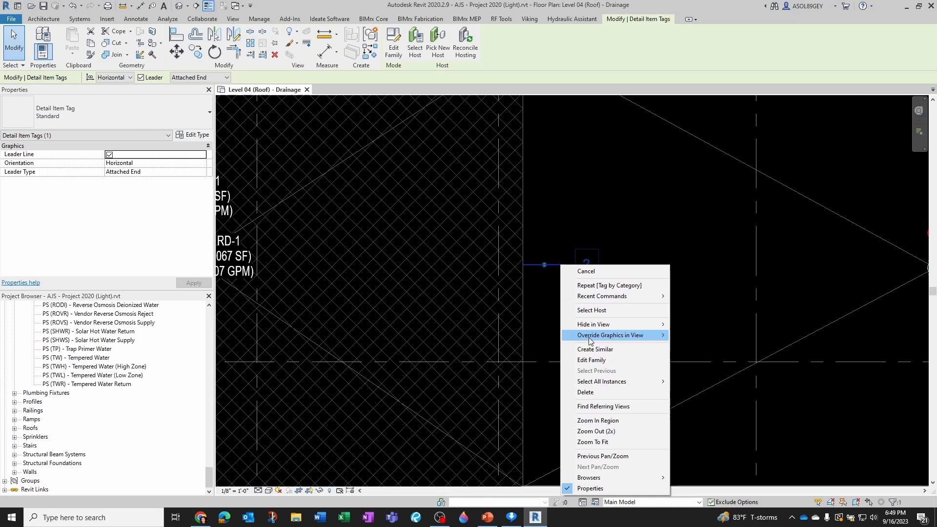
left_click(591, 361)
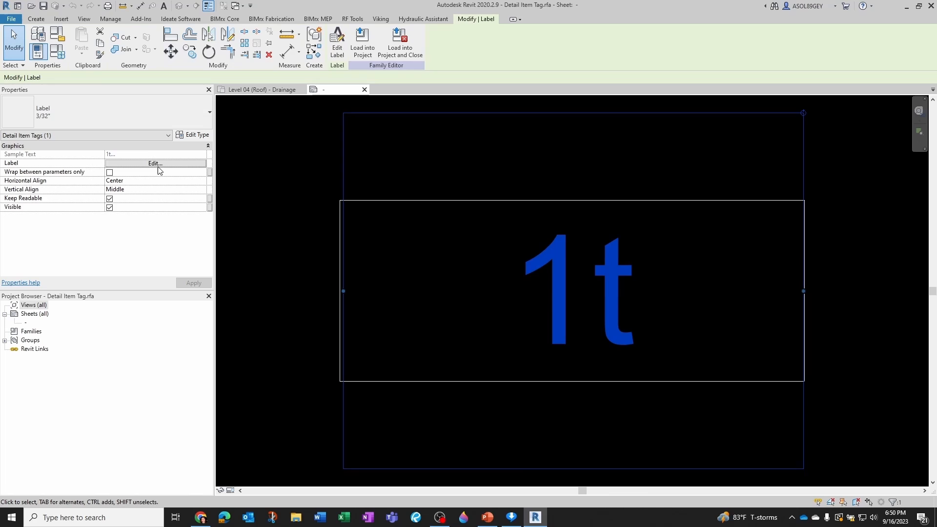
left_click(155, 163)
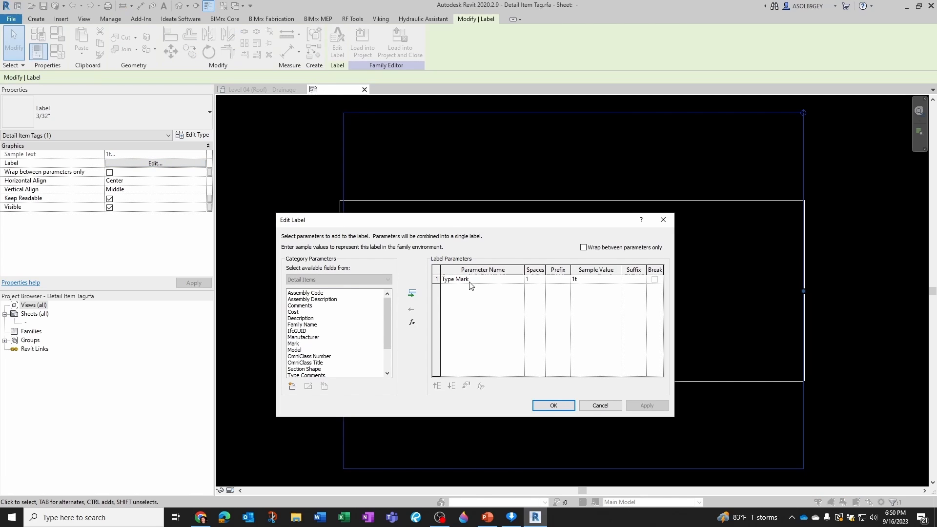
mouse_move(369, 313)
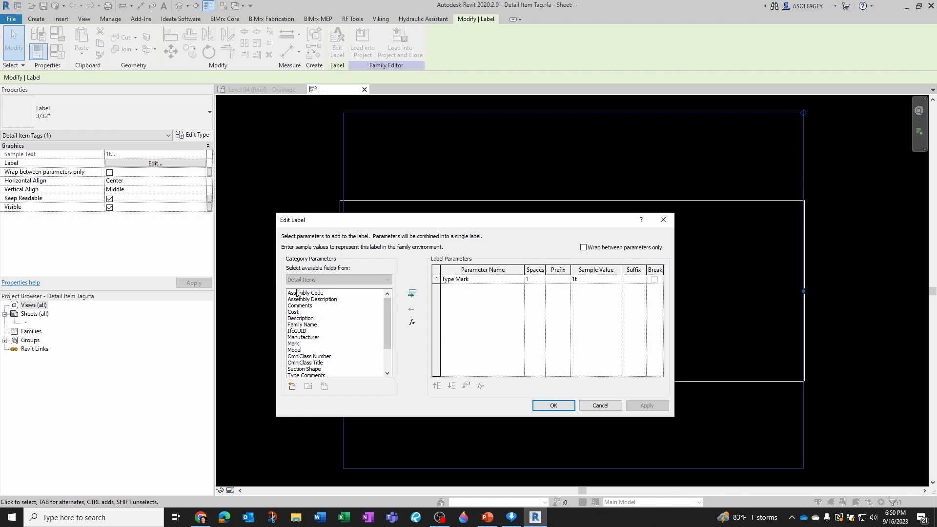
mouse_move(500, 299)
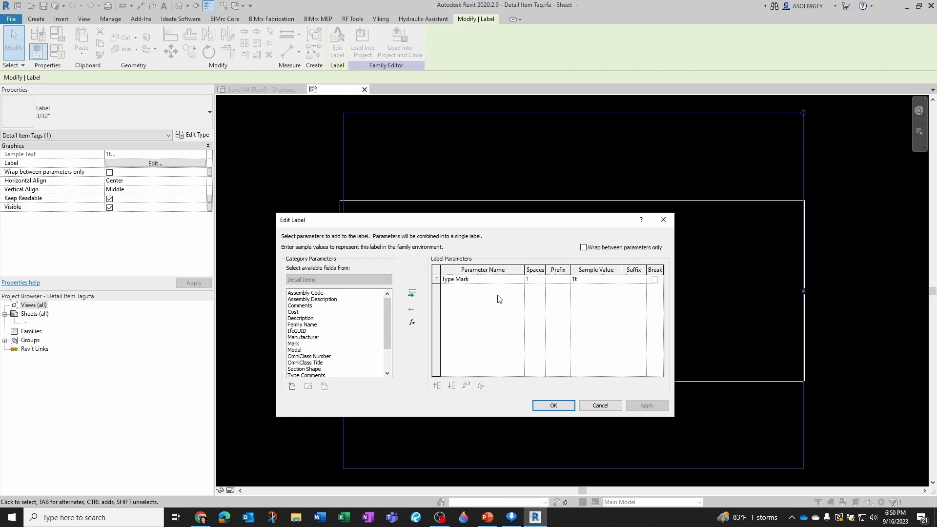
left_click(552, 405)
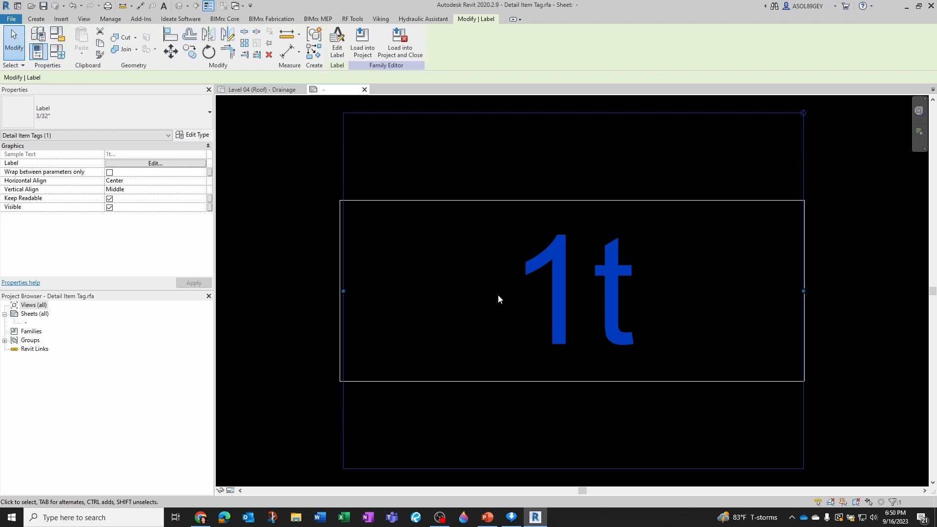
left_click(456, 210)
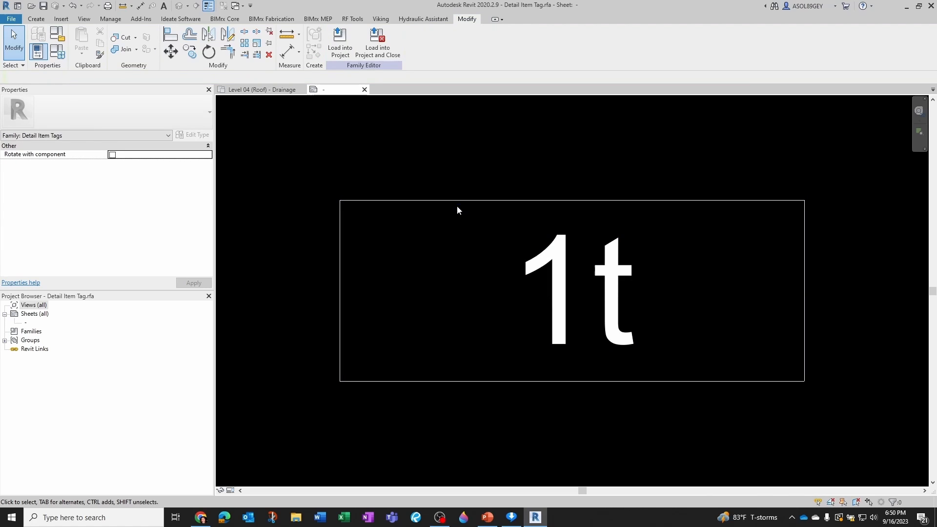
left_click(364, 90)
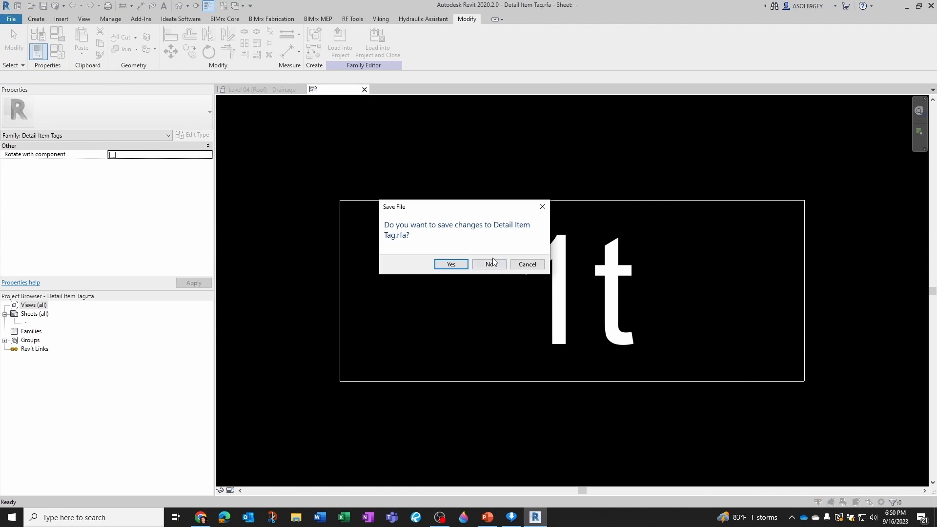
left_click(488, 265)
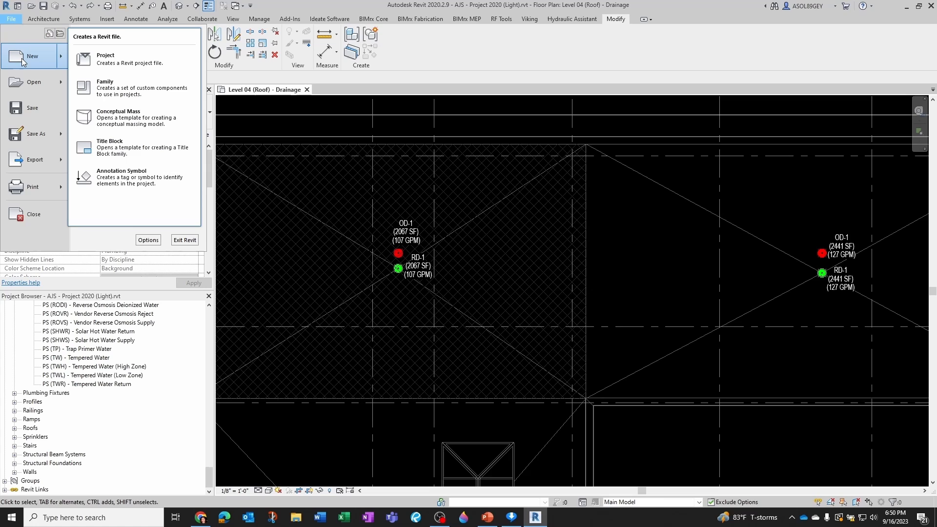
Start a new annotation family from Generic Tag.rft and delete its default instruction note.
key("Escape")
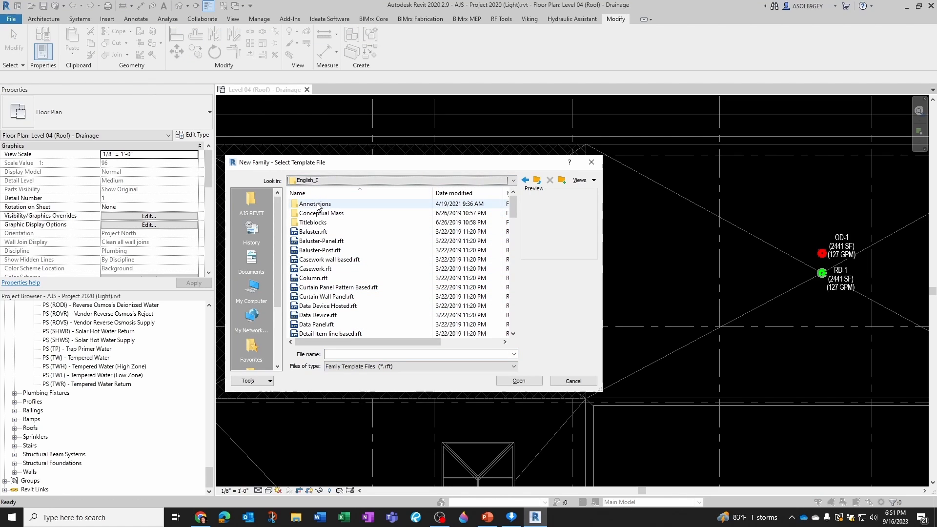
double_click(316, 204)
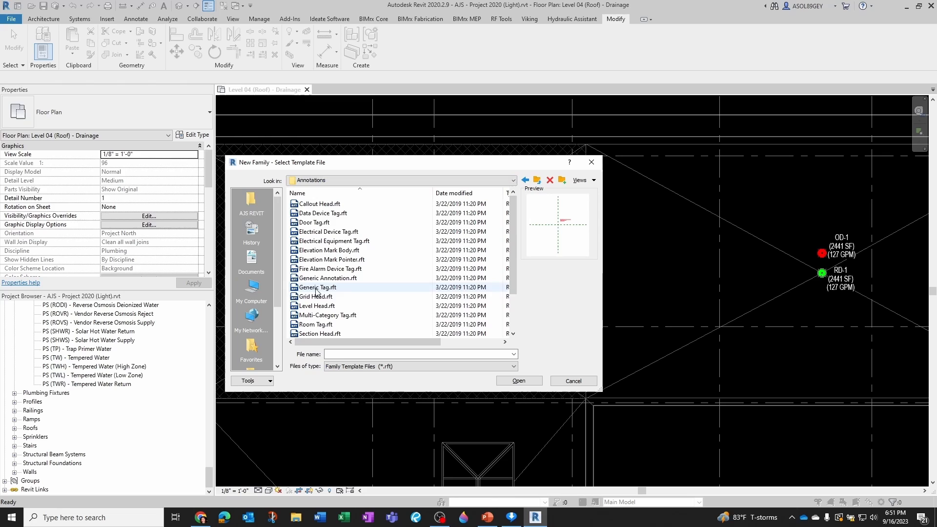
left_click(517, 381)
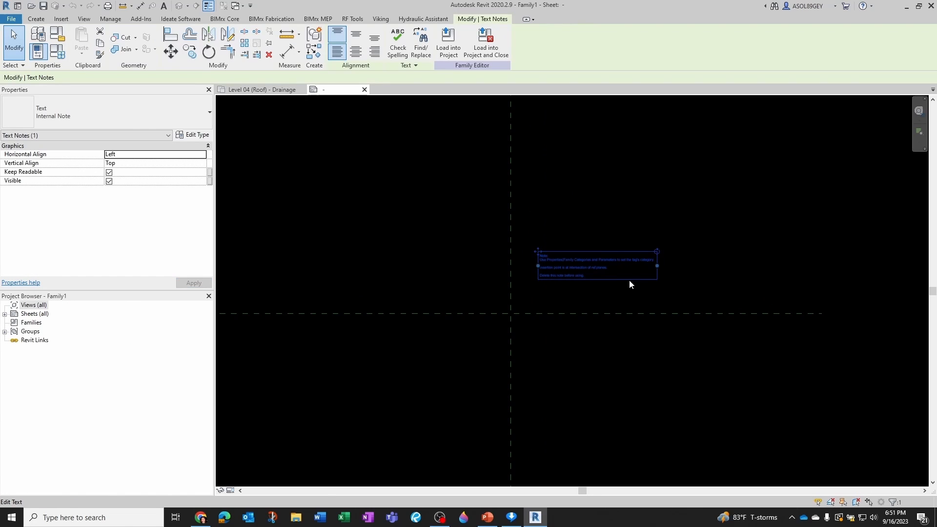
left_click(527, 320)
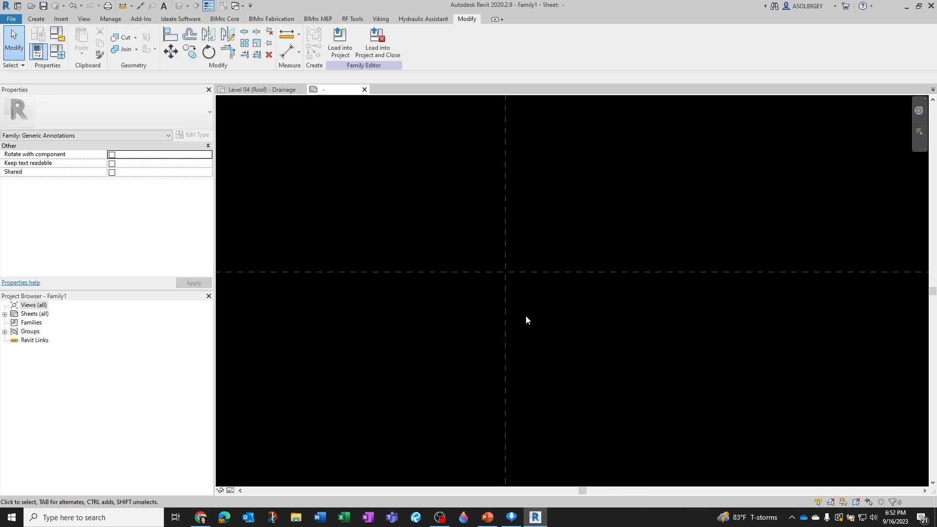
mouse_move(57, 34)
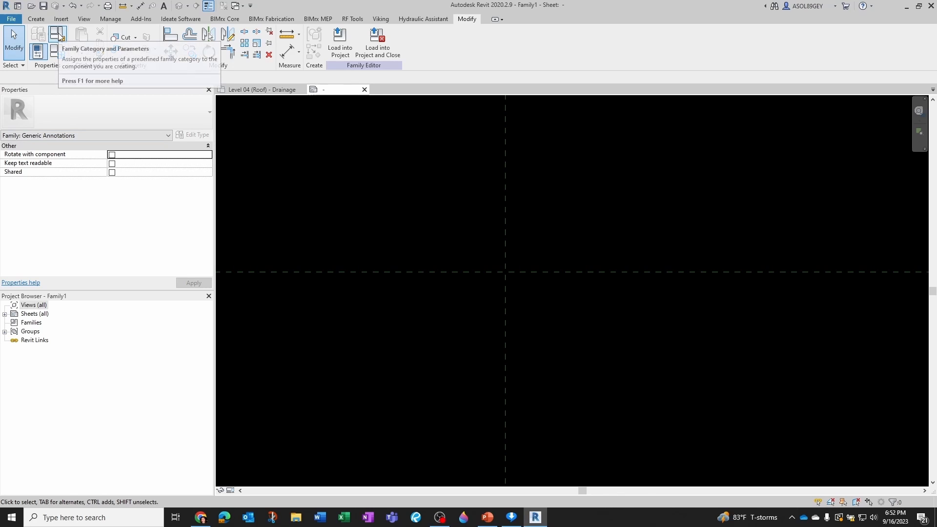
Set the new family's category to Detail Item Tags in Family Category and Parameters.
left_click(58, 36)
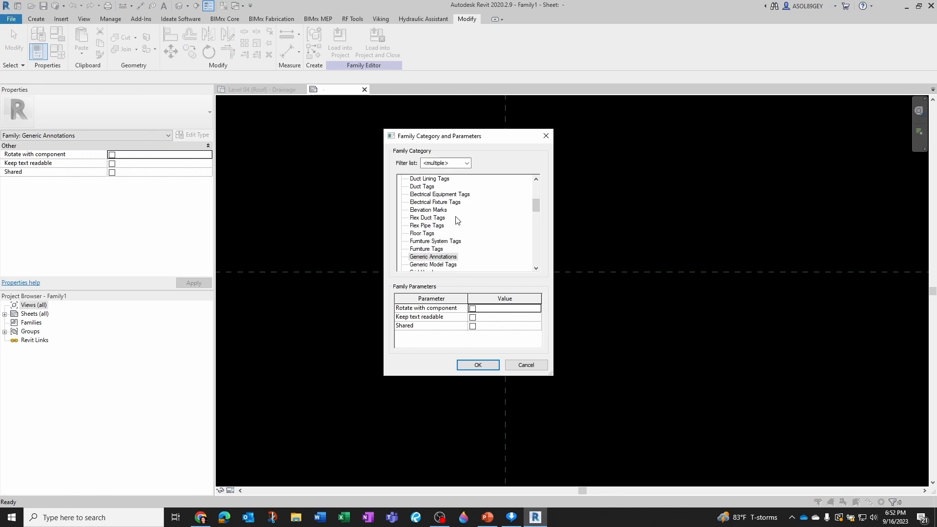
scroll("up", 3)
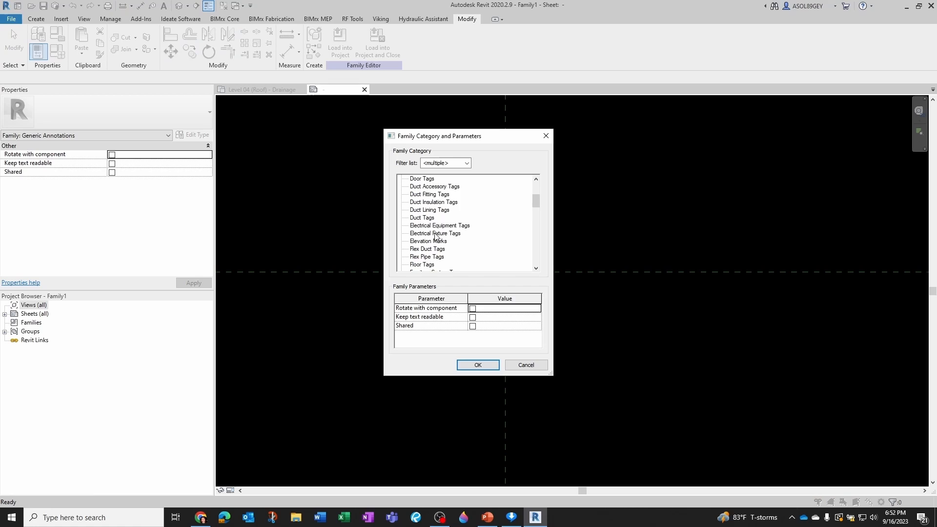
left_click(429, 193)
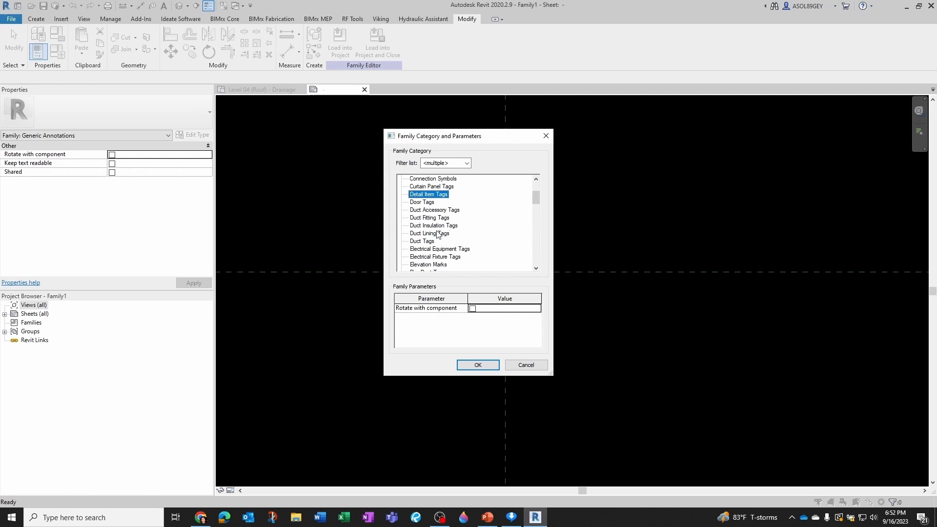
mouse_move(478, 365)
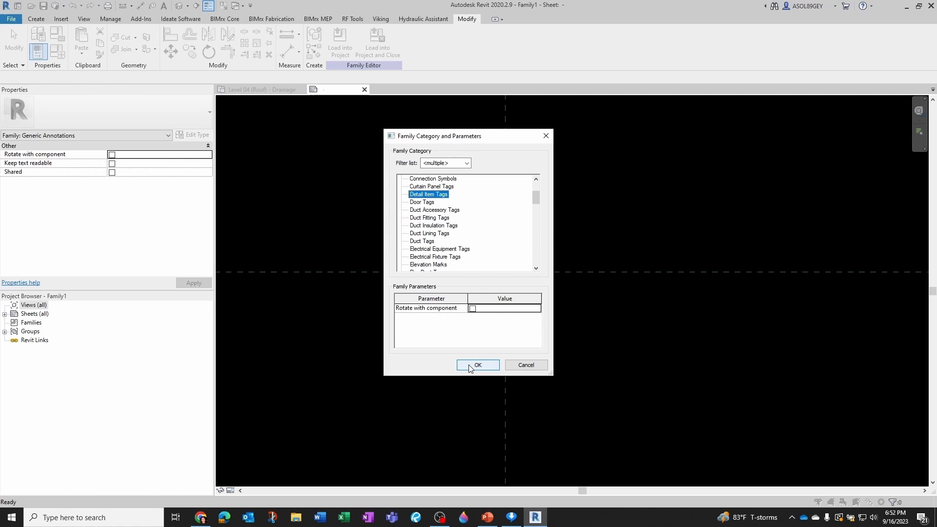
Confirm the Detail Item Tags category and begin placing a label in the family.
left_click(477, 366)
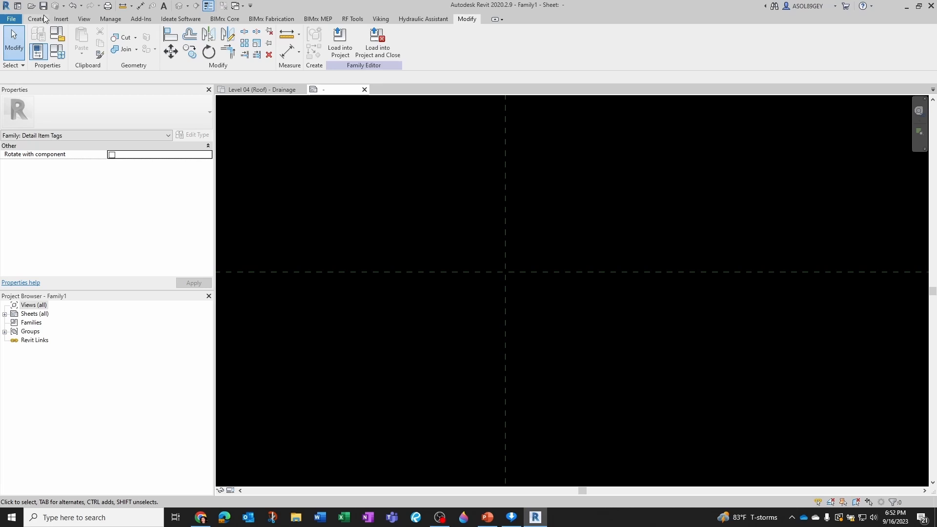
left_click(36, 18)
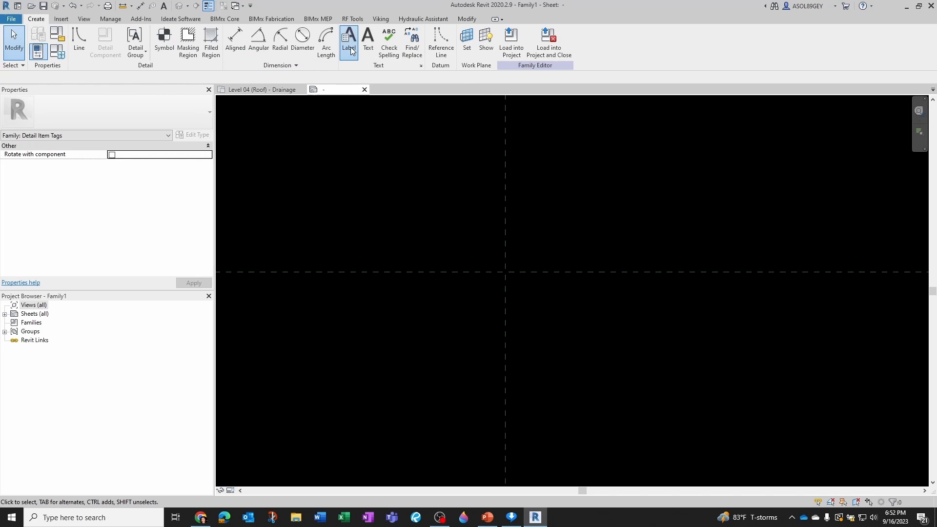
left_click(348, 42)
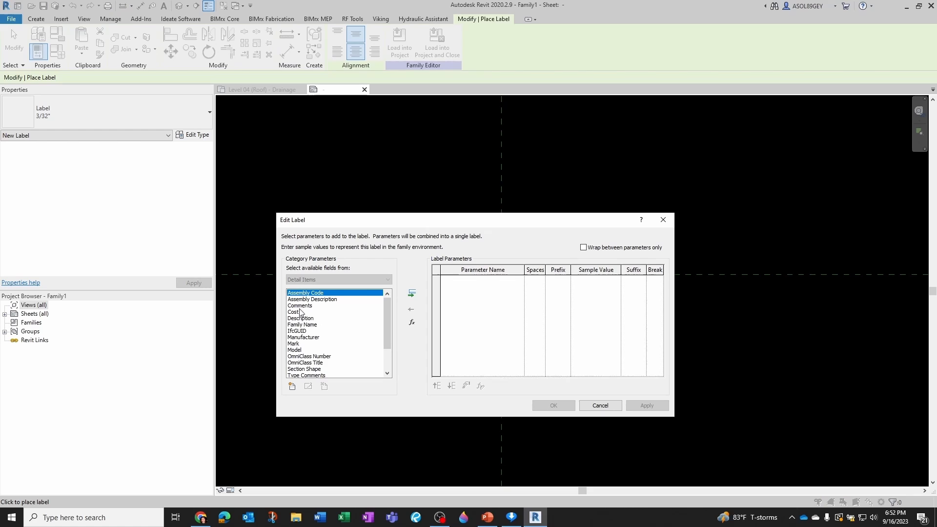
Review the Detail Items fields available to the label, then cancel without adding any.
scroll("down", 3)
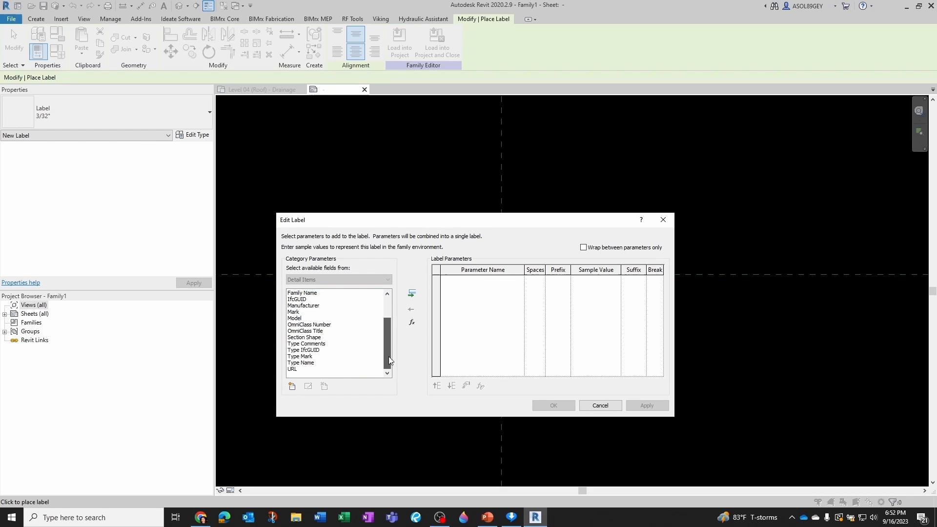
scroll("up", 3)
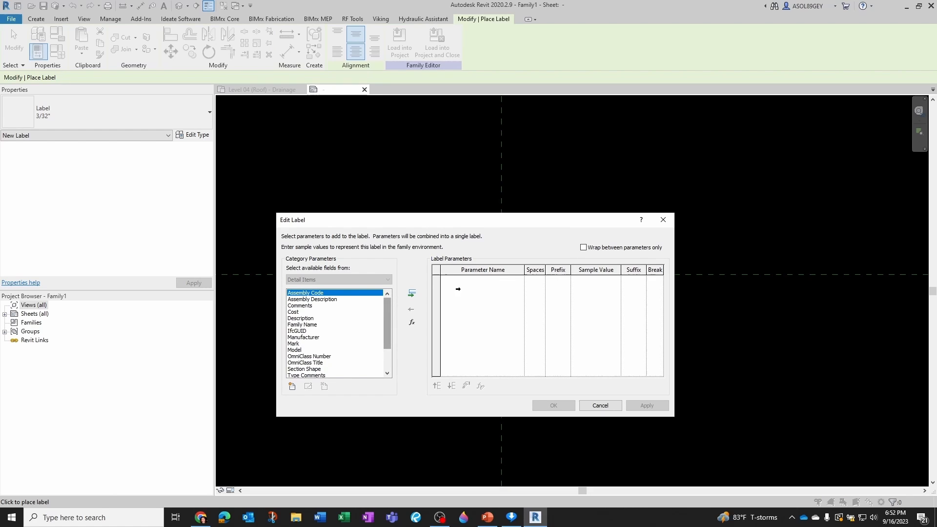
left_click(599, 405)
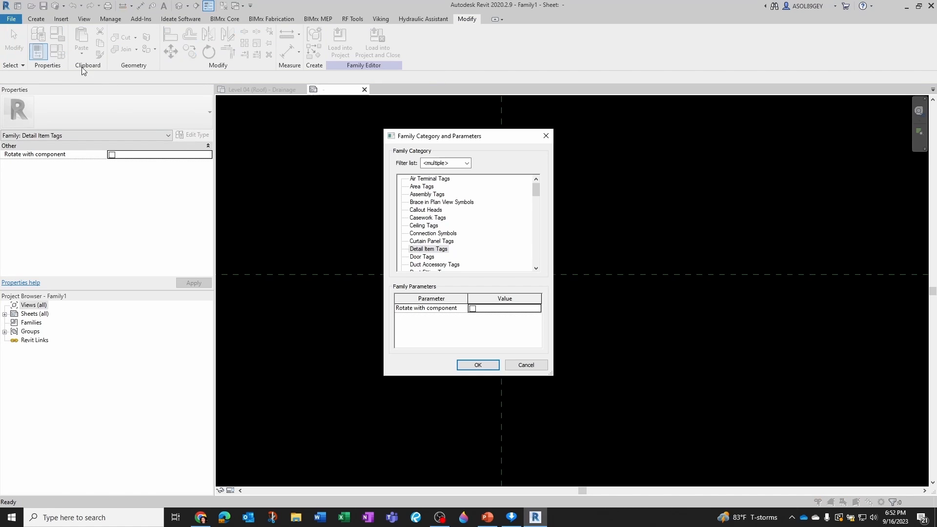
mouse_move(447, 257)
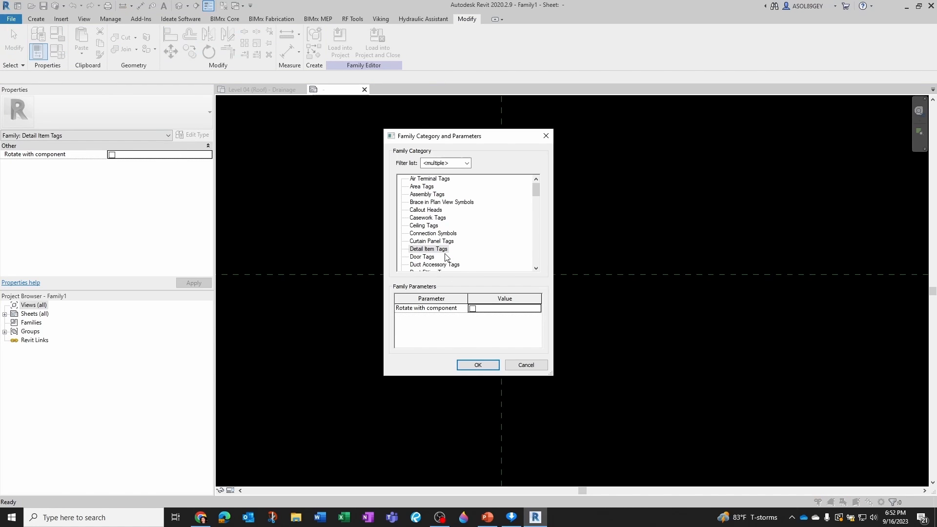
mouse_move(422, 254)
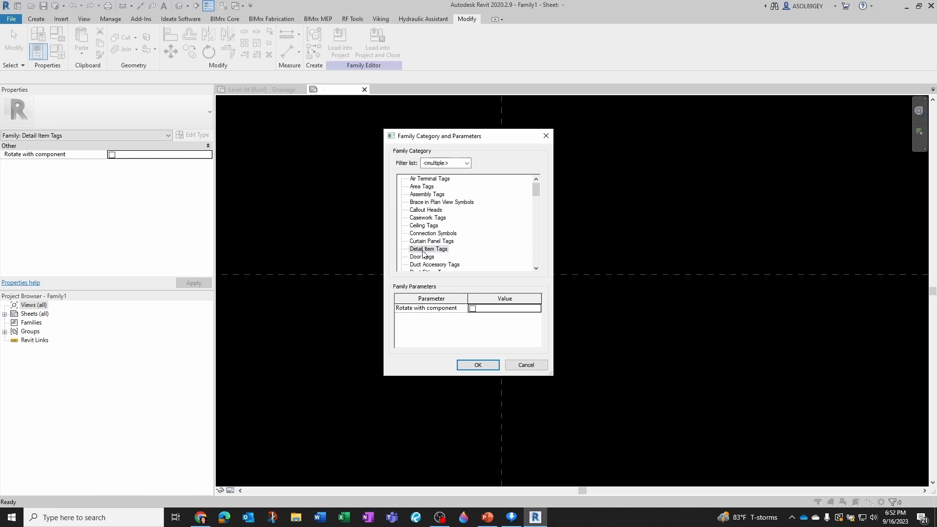
Change the family to Floor Tags and add the Area parameter to a new label.
scroll("down", 3)
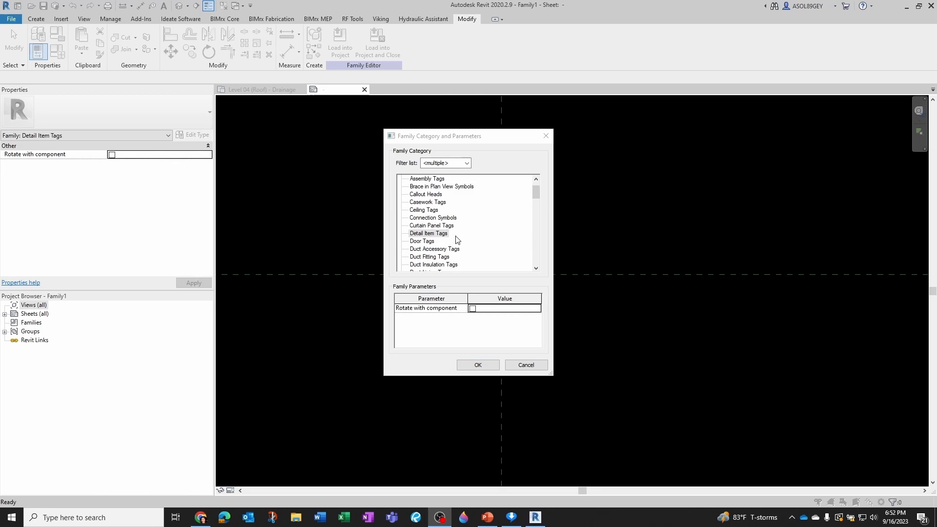
scroll("down", 3)
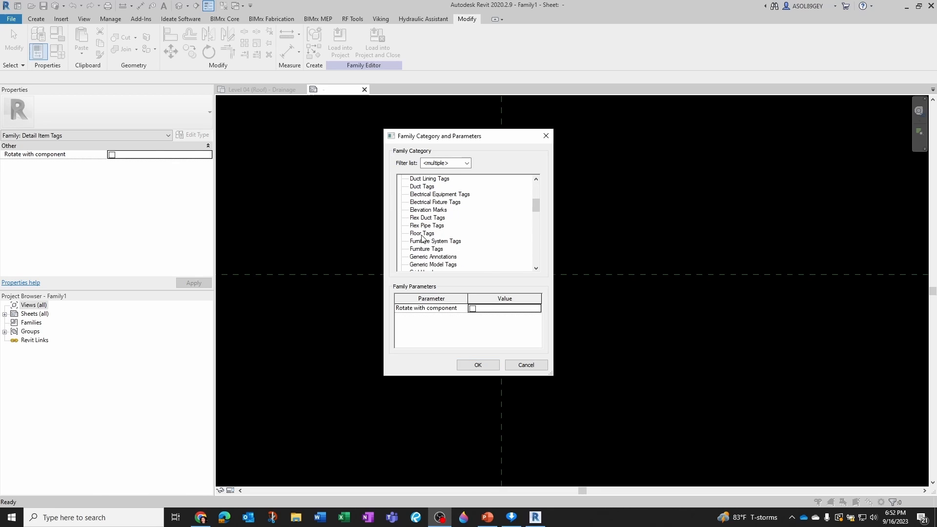
left_click(477, 364)
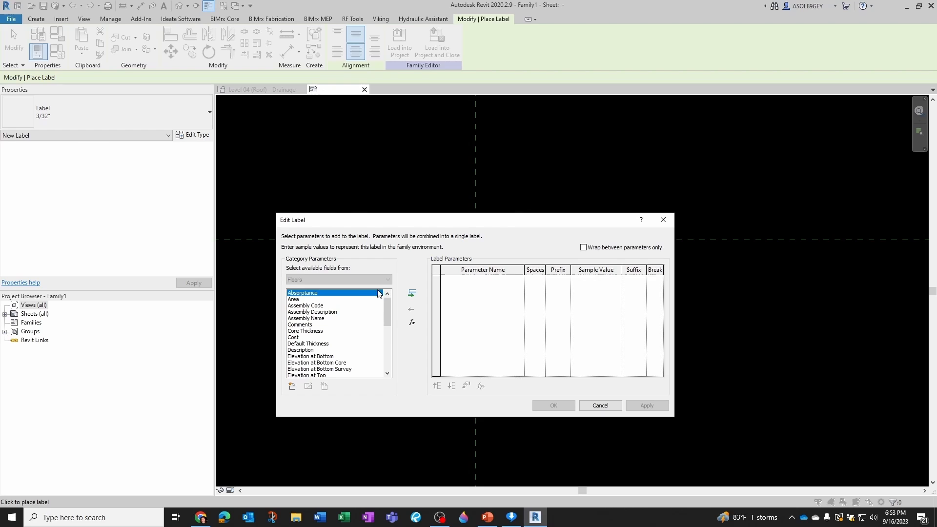
left_click(294, 299)
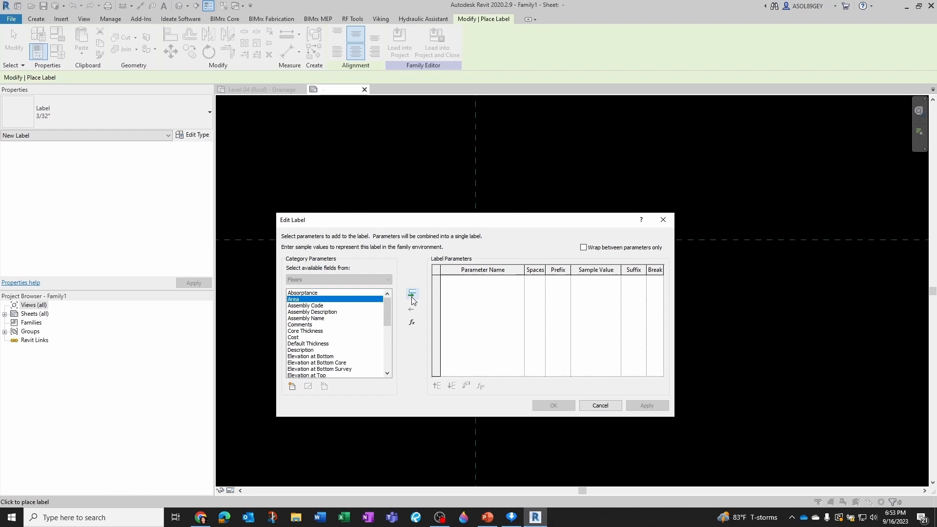
left_click(552, 406)
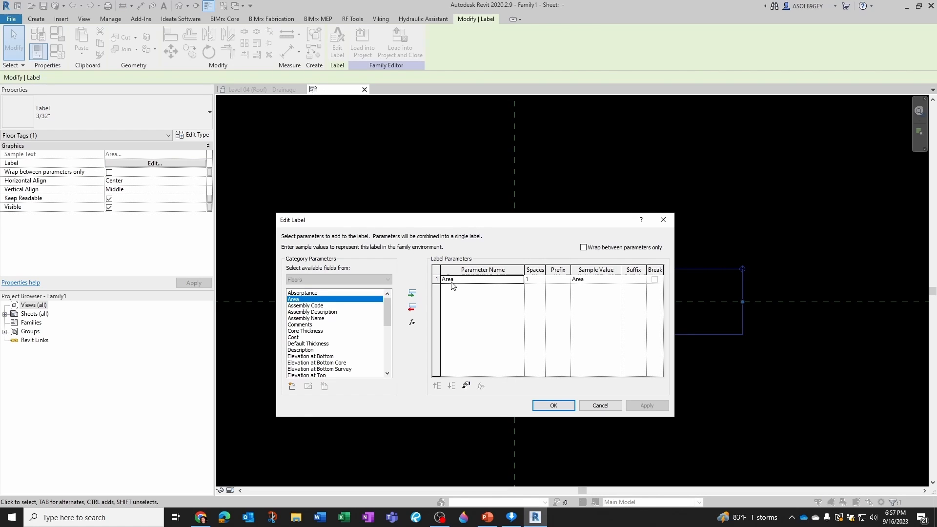
mouse_move(387, 304)
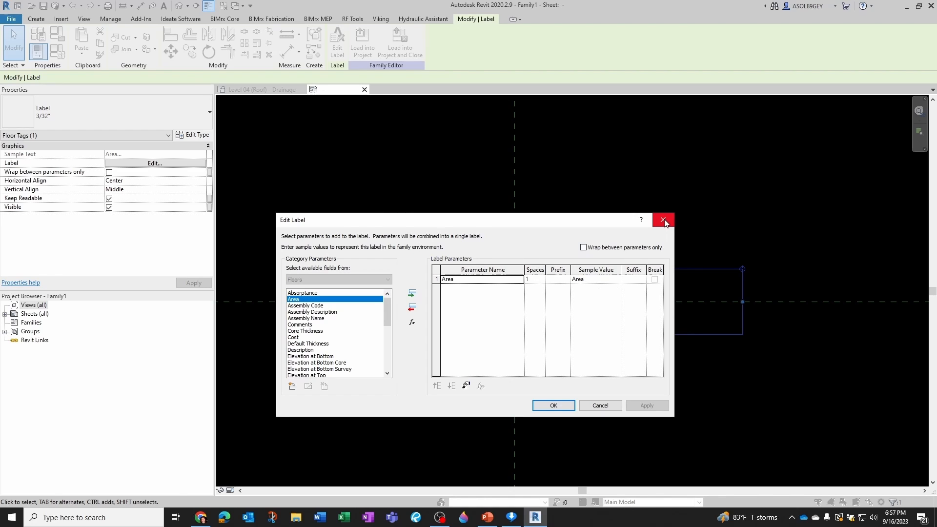
Return the family to Detail Item Tags, keeping the label mapped to Type IfcGUID with sample text Area.
left_click(664, 220)
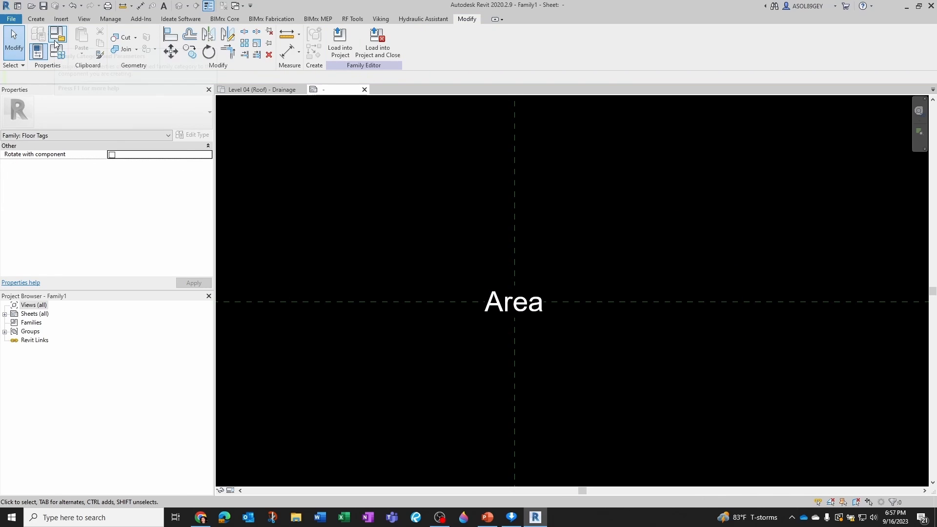
left_click(512, 302)
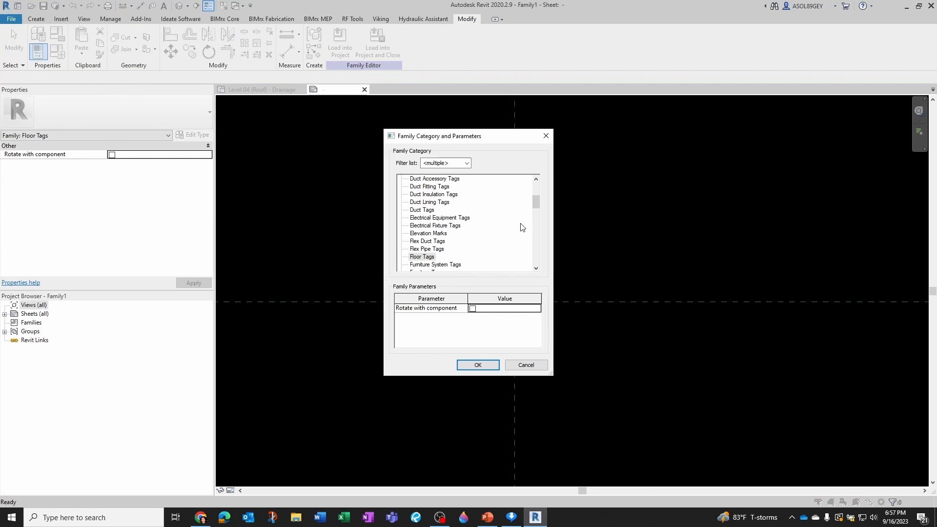
scroll("up", 3)
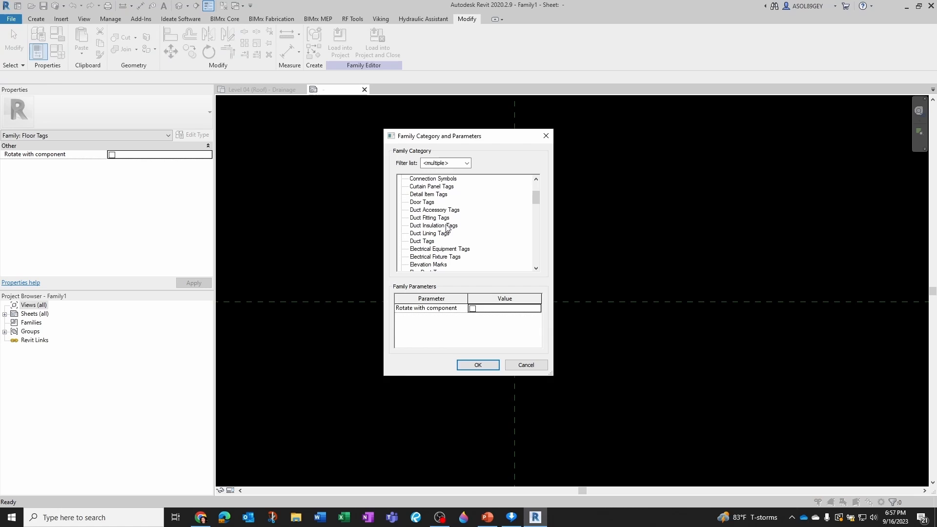
left_click(478, 364)
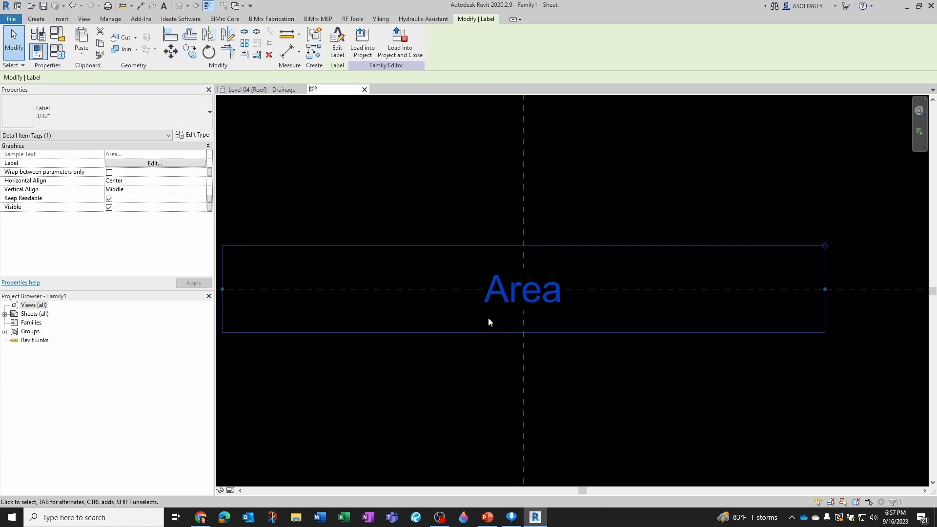
left_click(155, 163)
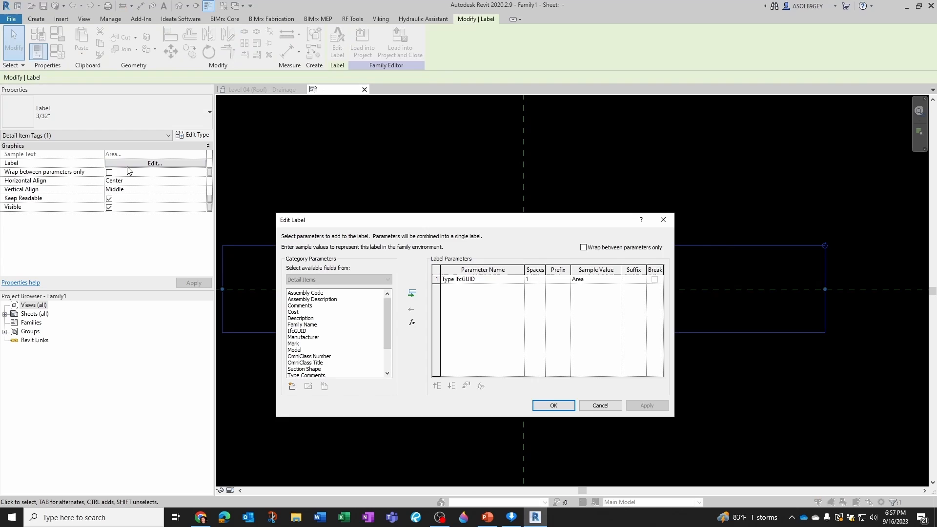
mouse_move(457, 284)
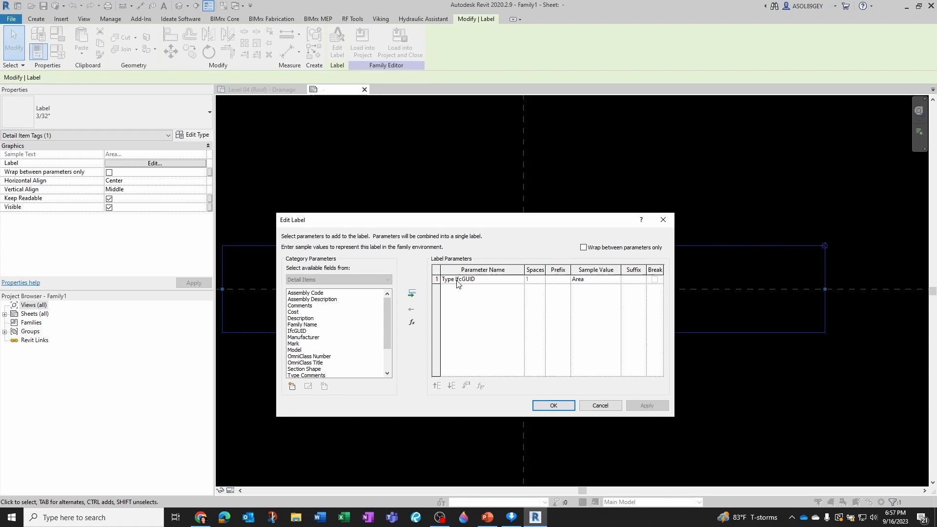
left_click(552, 405)
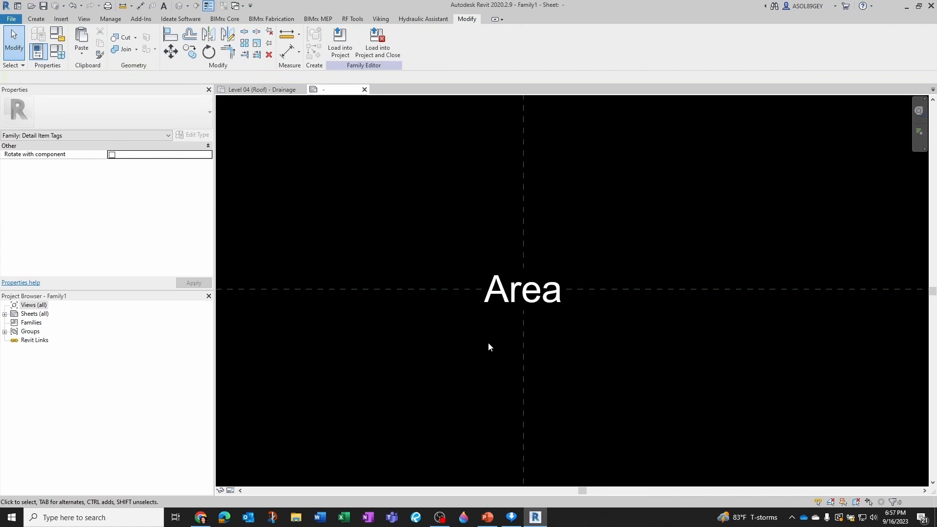
Remap the label from Type IfcGUID to the Area parameter.
left_click(521, 289)
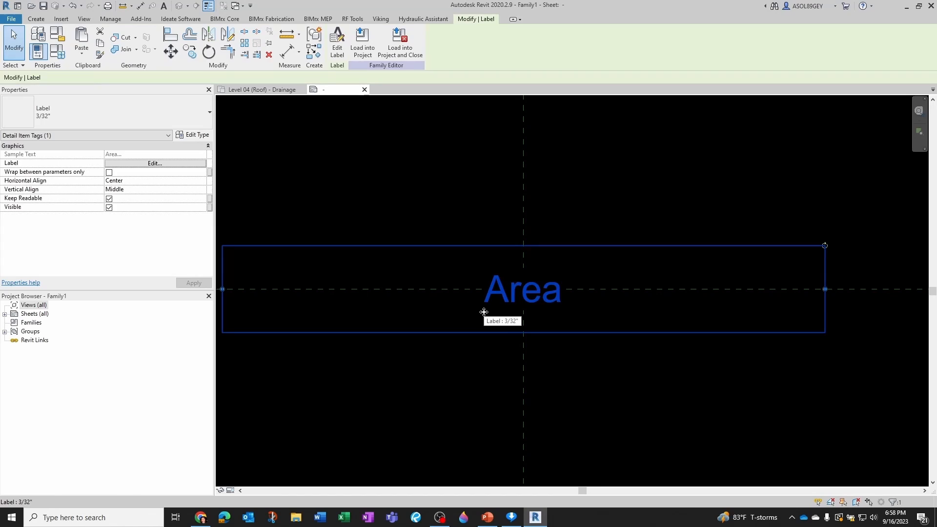
left_click(81, 42)
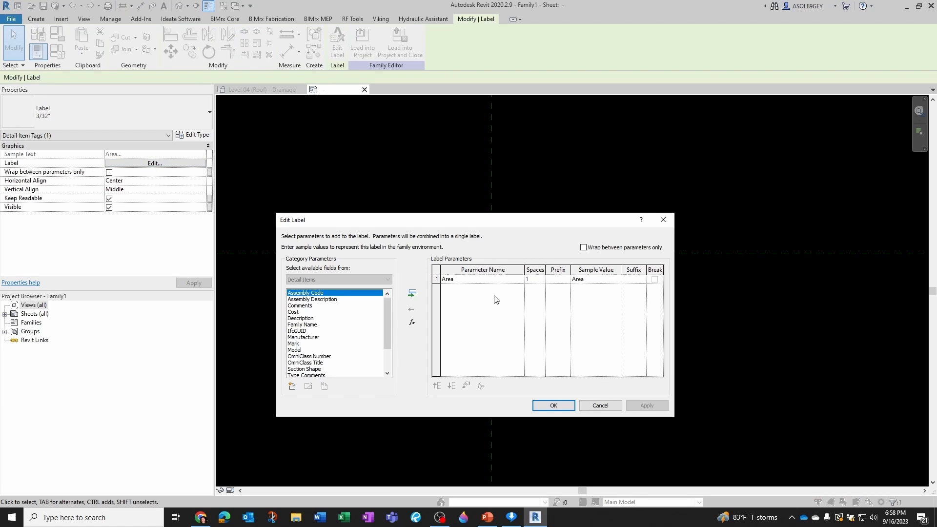
mouse_move(449, 284)
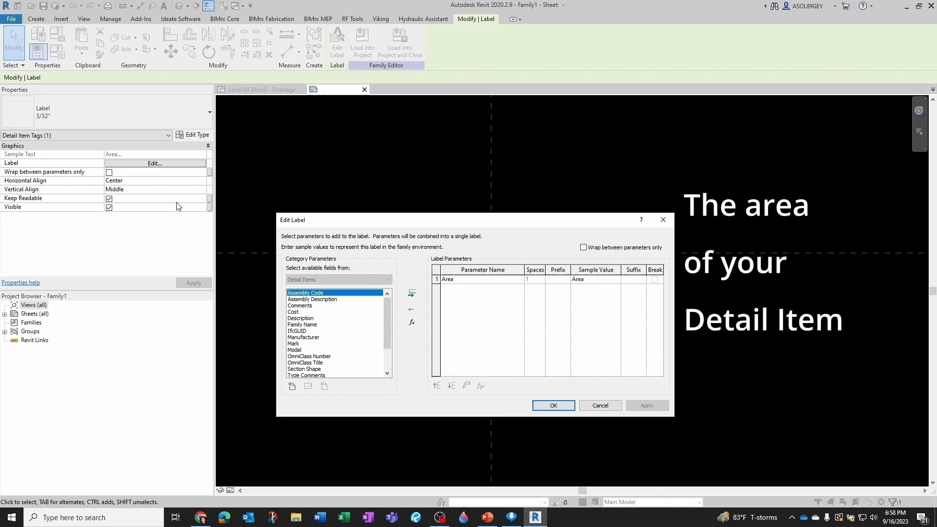
left_click(551, 405)
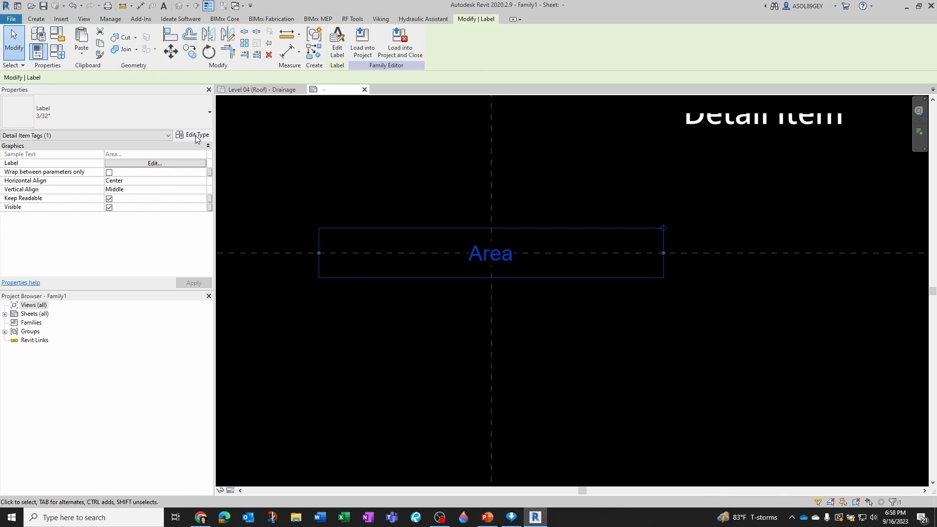
Set the label text type's Width Factor to 0.75.
left_click(197, 134)
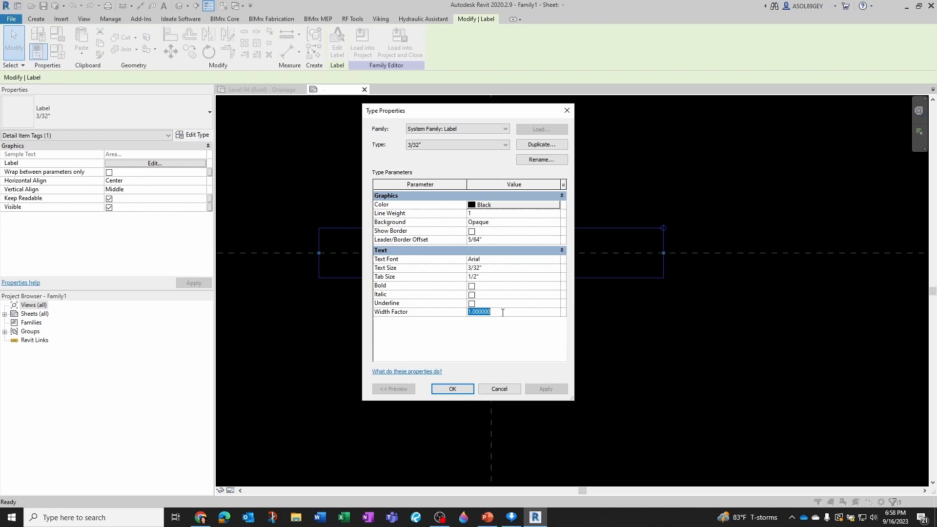
type("0.75")
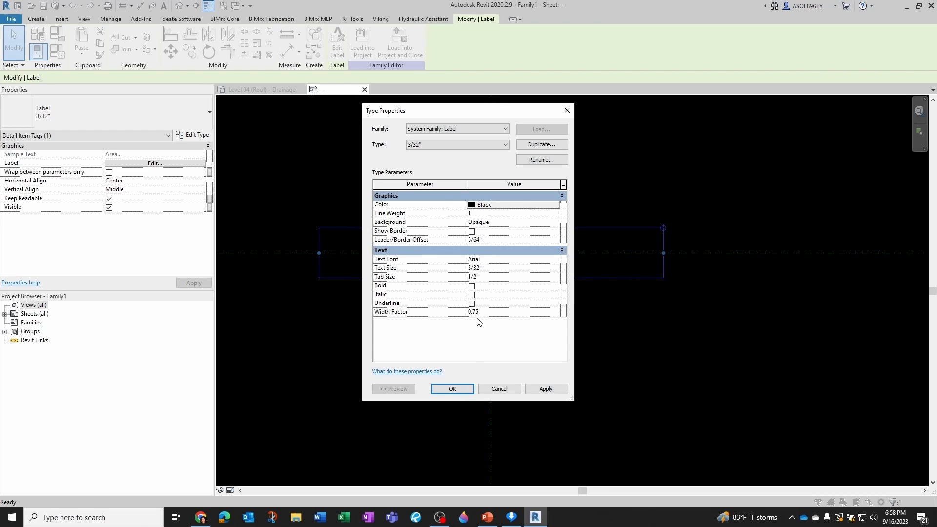
left_click(452, 389)
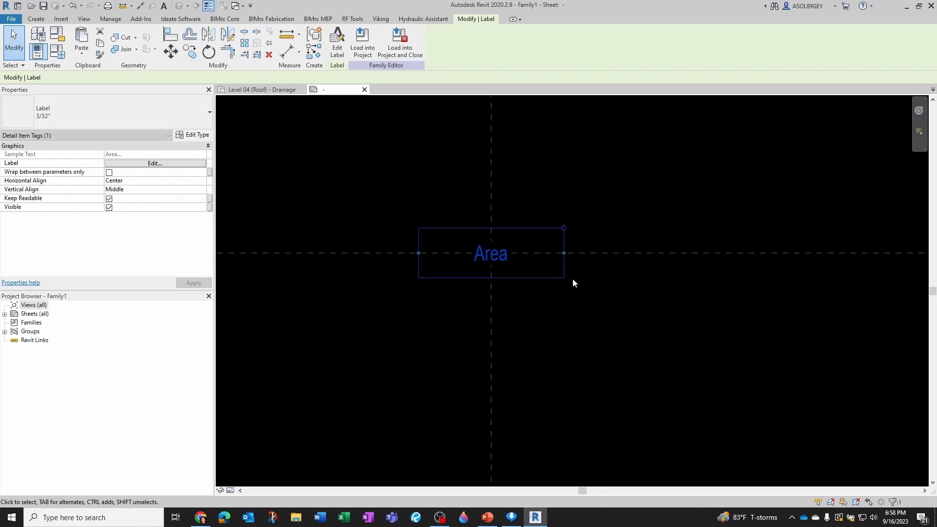
left_click(155, 163)
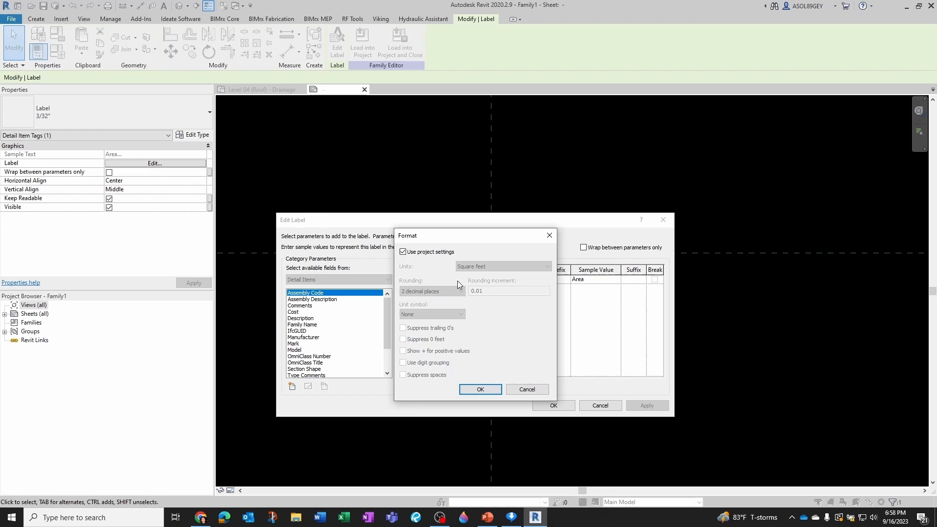
mouse_move(471, 278)
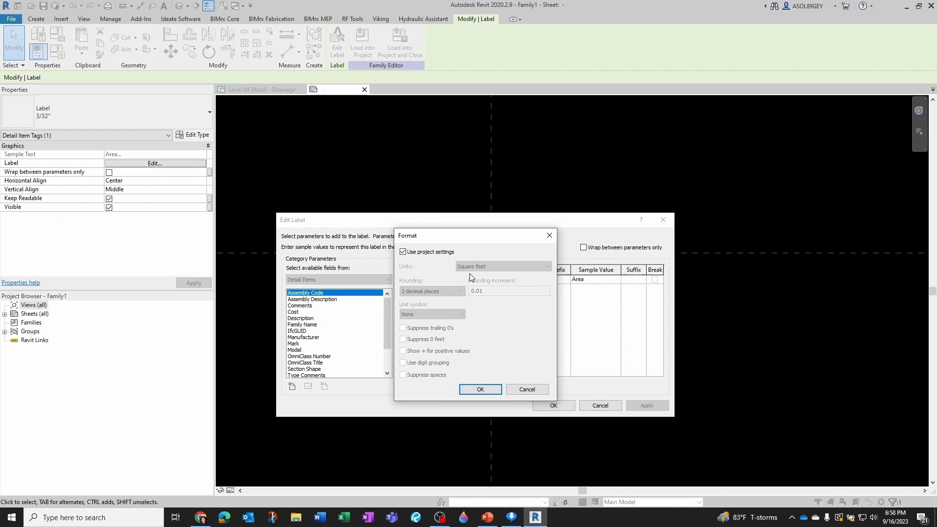
Format the label's area in square feet rounded to 0 decimal places, so the tag reads 1966.
left_click(402, 252)
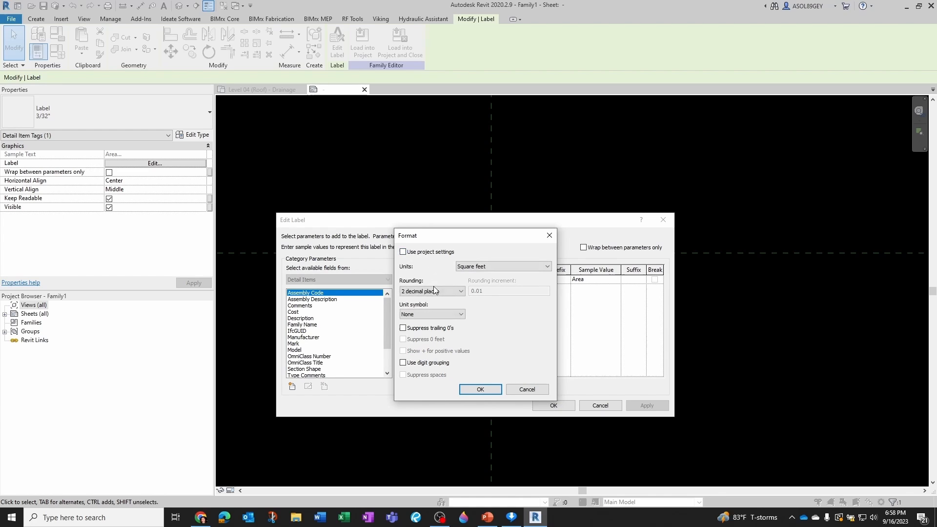
left_click(431, 291)
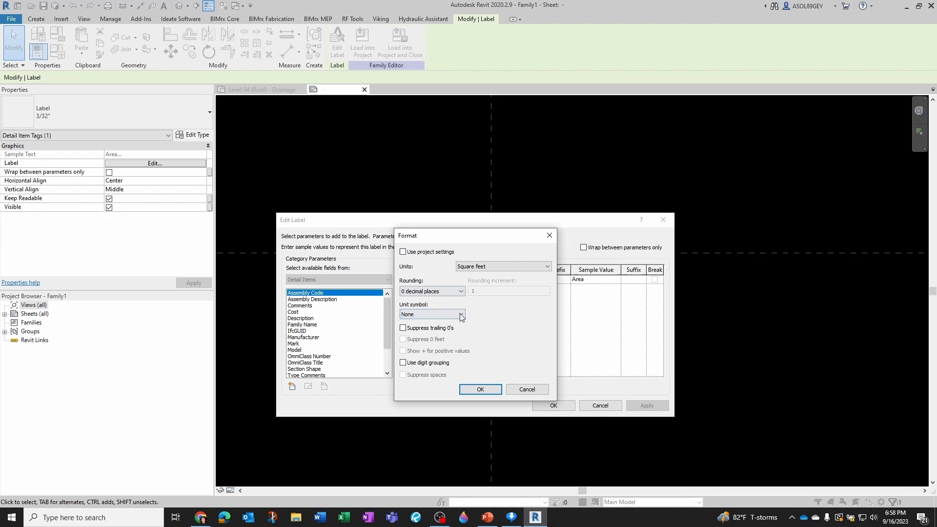
left_click(480, 389)
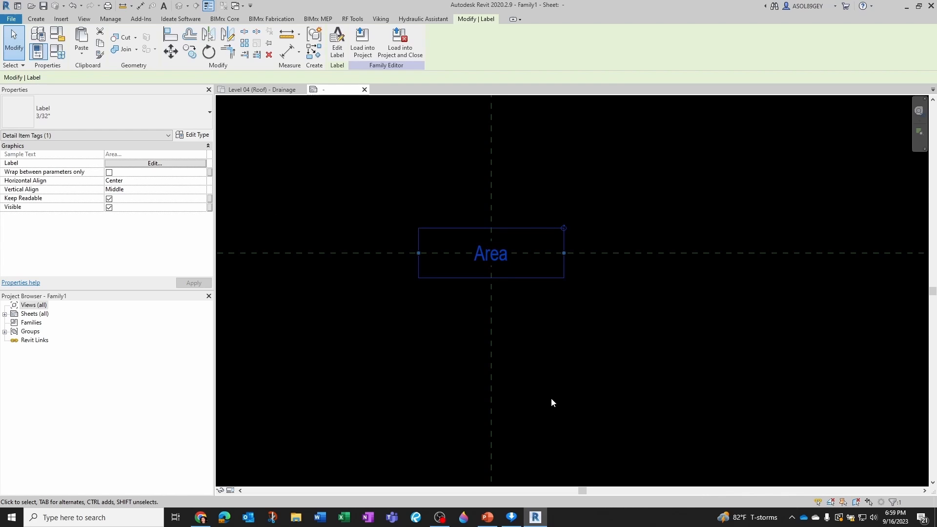
left_click(549, 402)
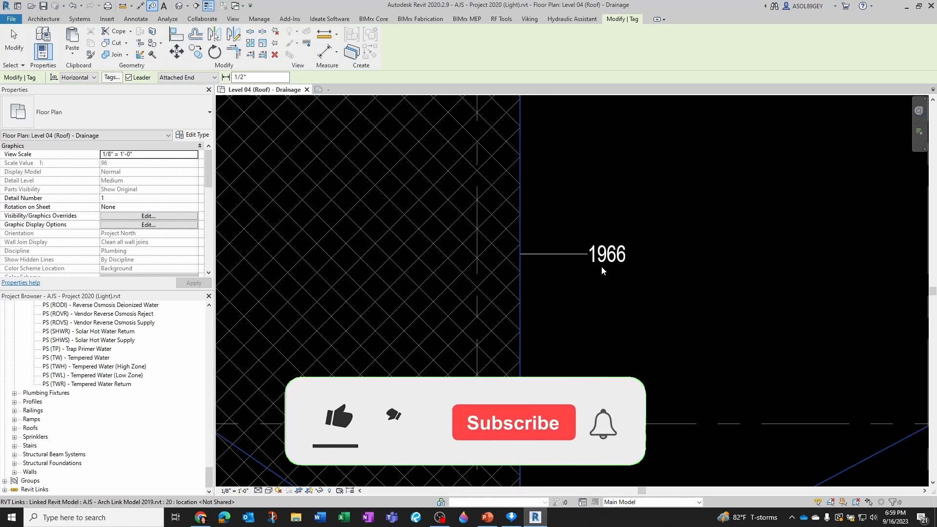
Load the tag into the project so the roof plan tag reads 1966.
left_click(338, 416)
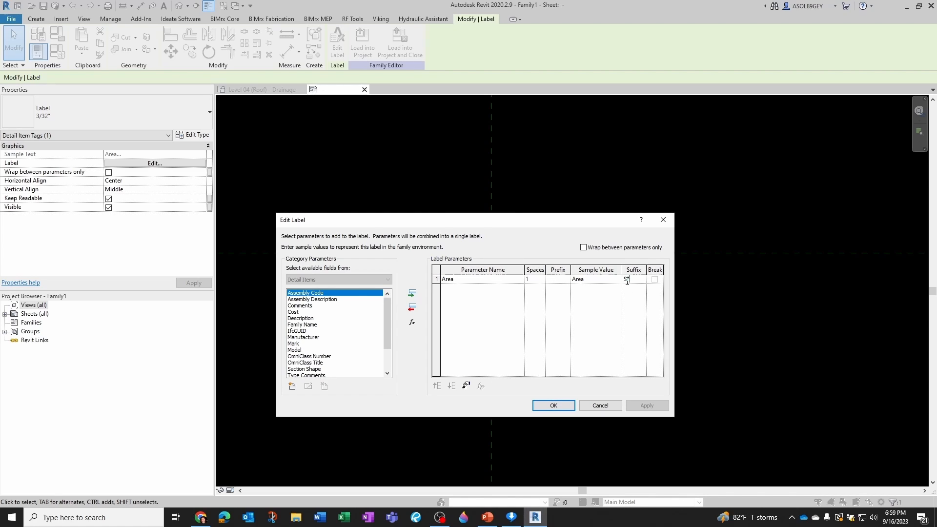
Give the Area label parameter an SF suffix so it reads Area SF.
type("F")
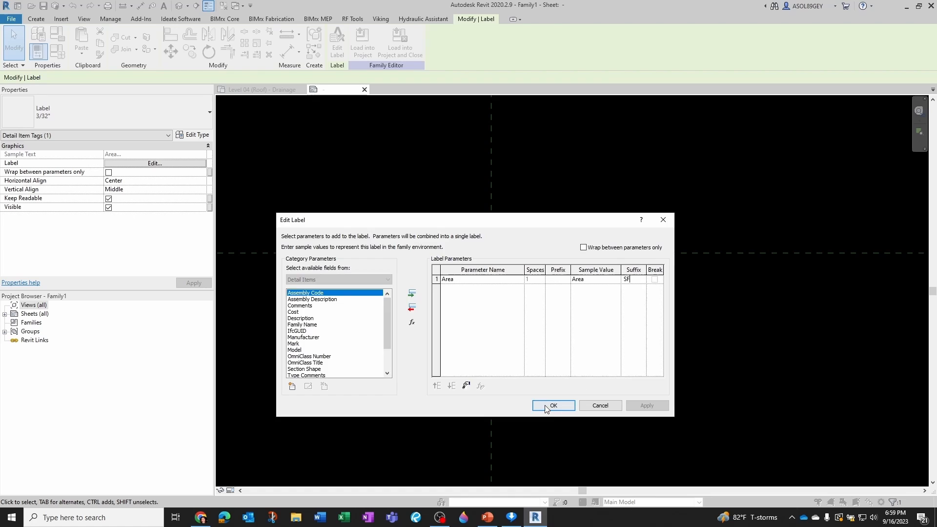
left_click(552, 405)
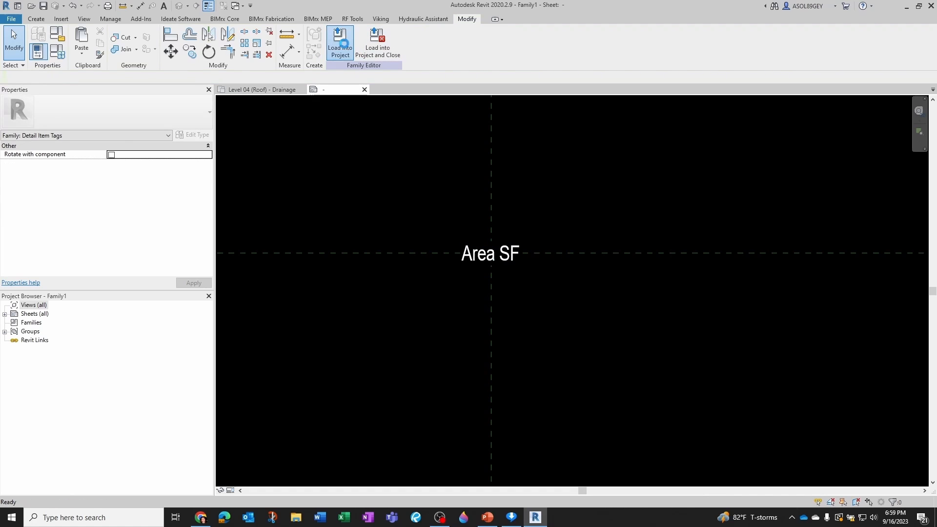
left_click(339, 43)
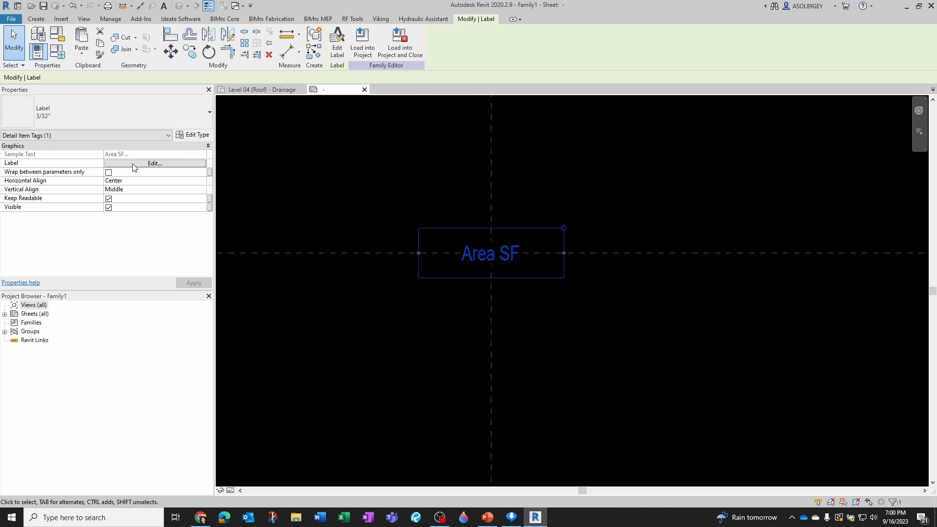
Give the label an H: prefix so it reads H: Area SF.
left_click(154, 163)
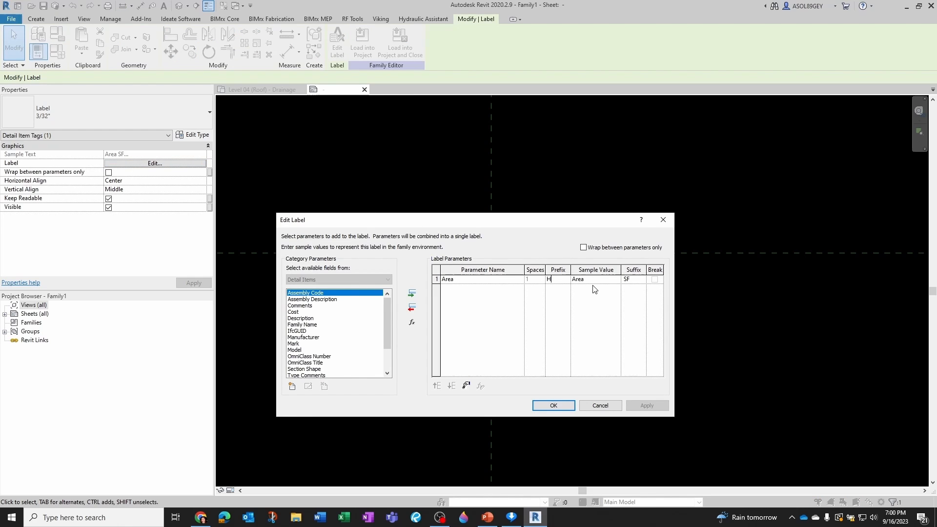
type(":")
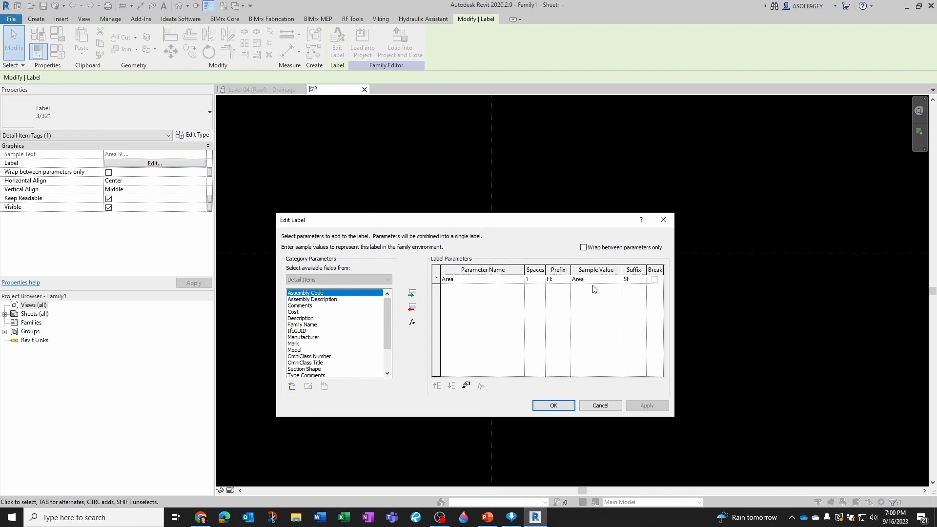
left_click(552, 405)
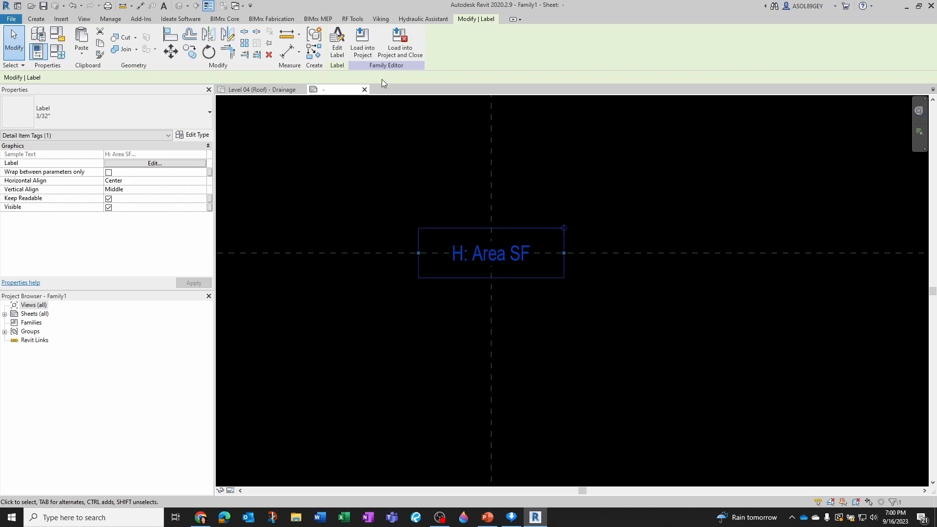
Reload the tag into the project, overwriting the existing version.
left_click(362, 45)
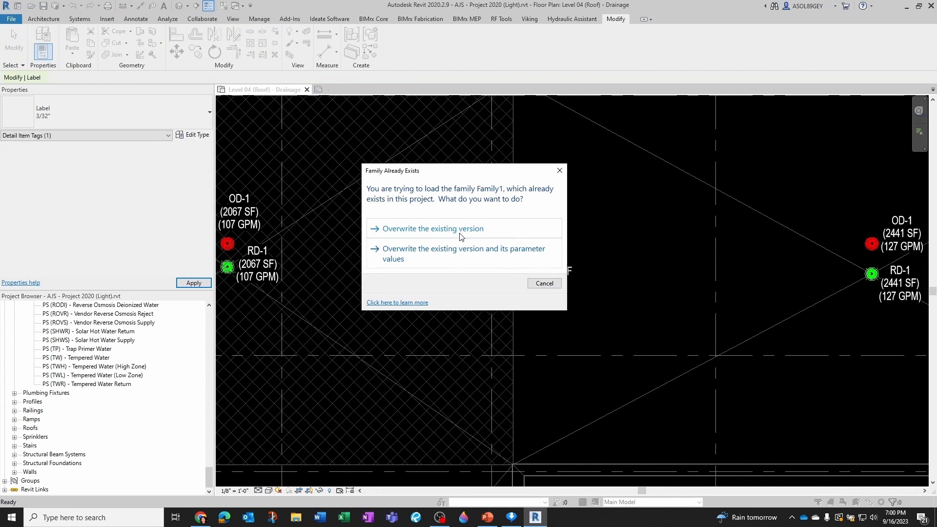
left_click(432, 228)
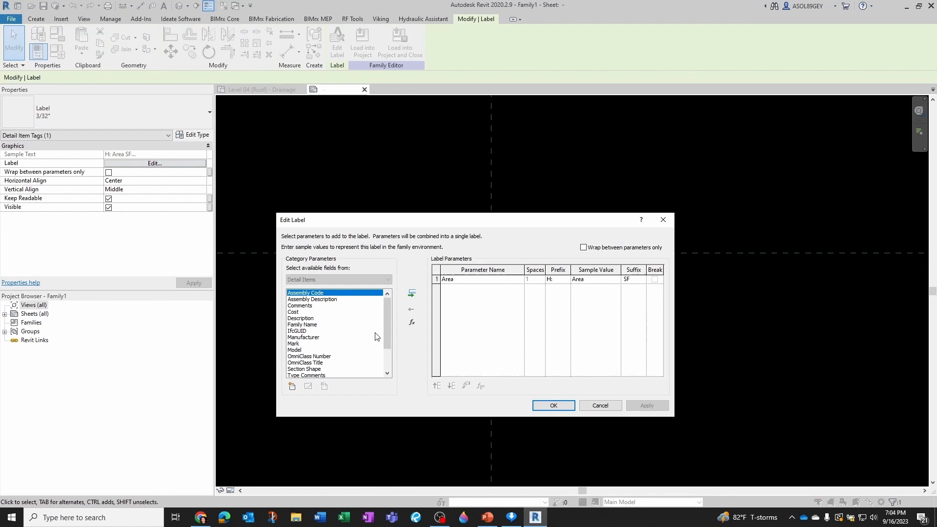
Add the Plumbing shared parameter AJS StormAreaVert to the label.
left_click(292, 387)
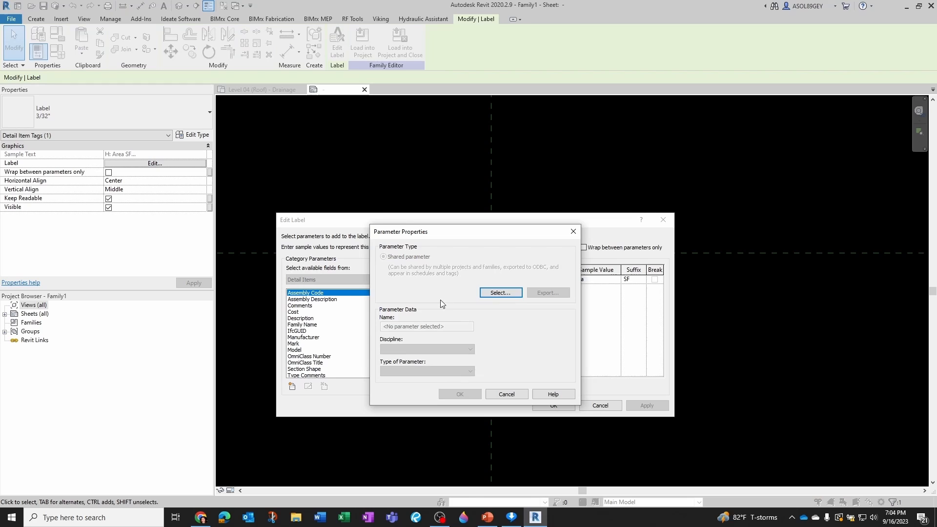
left_click(500, 292)
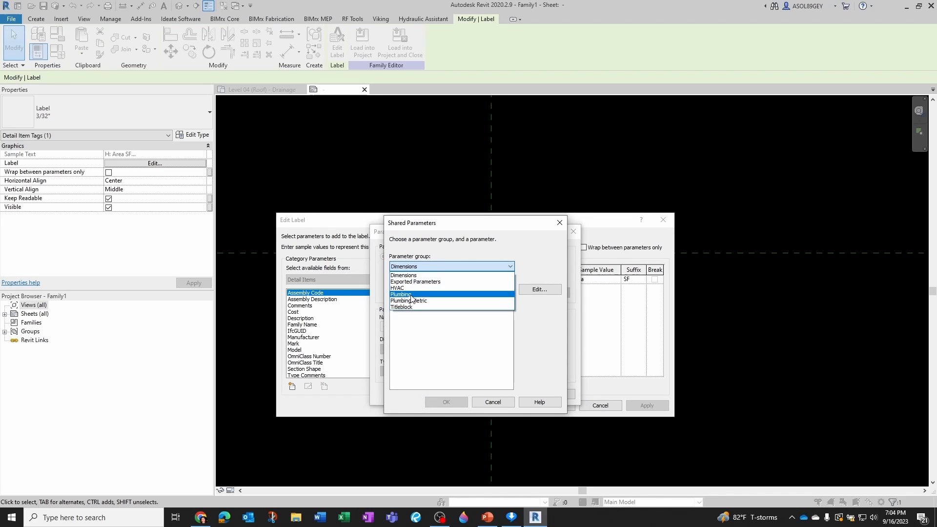
left_click(401, 294)
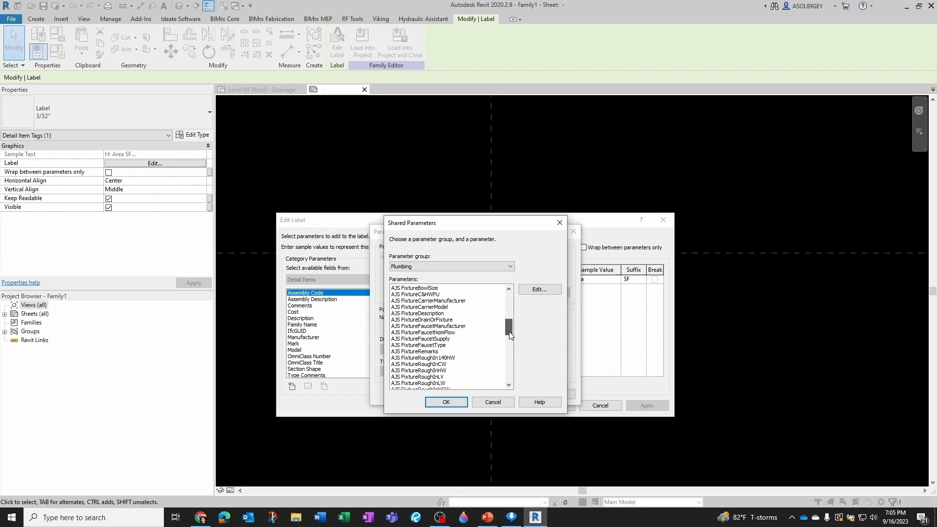
scroll("down", 3)
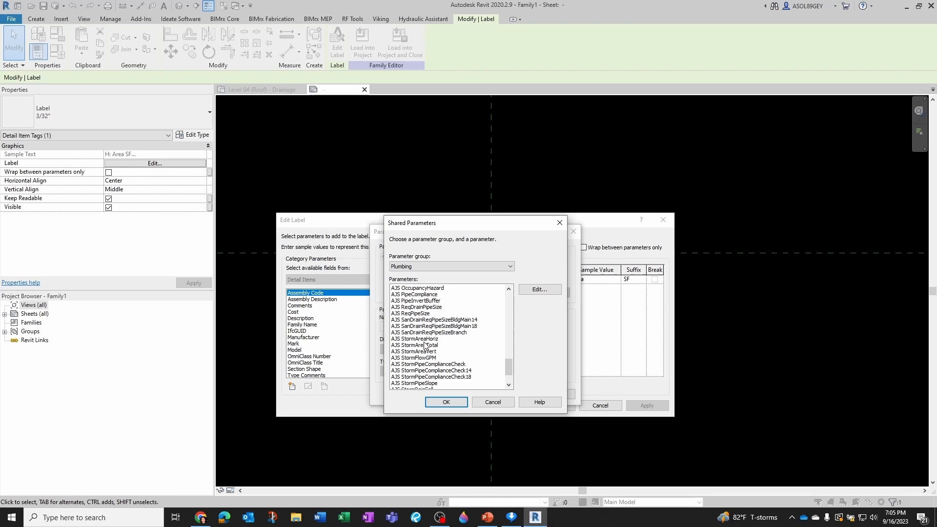
left_click(445, 401)
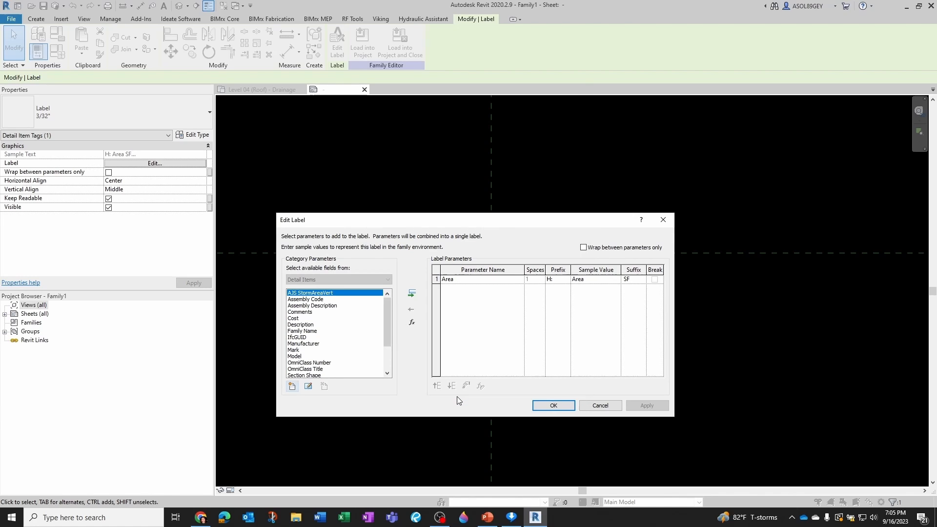
left_click(411, 292)
type("V:")
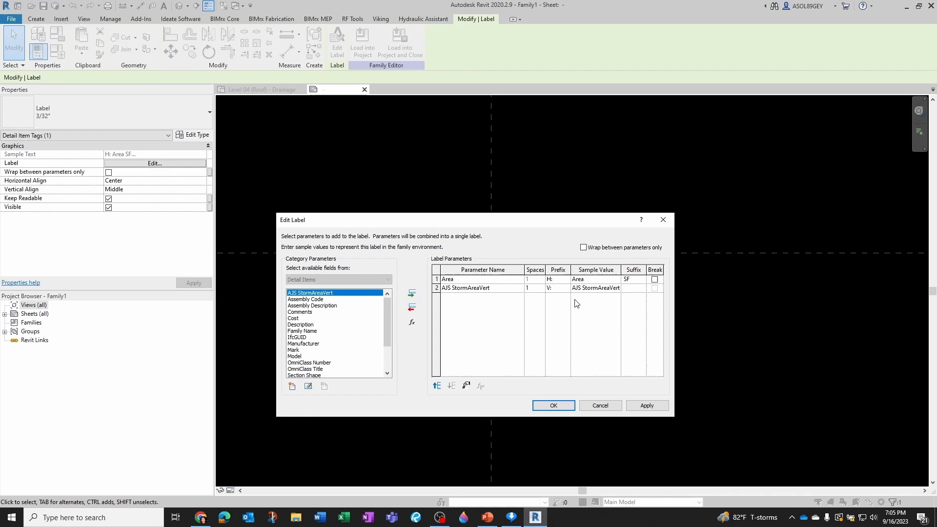
Give the vertical area line a V: prefix and SF suffix, breaking it onto its own line.
left_click(632, 287)
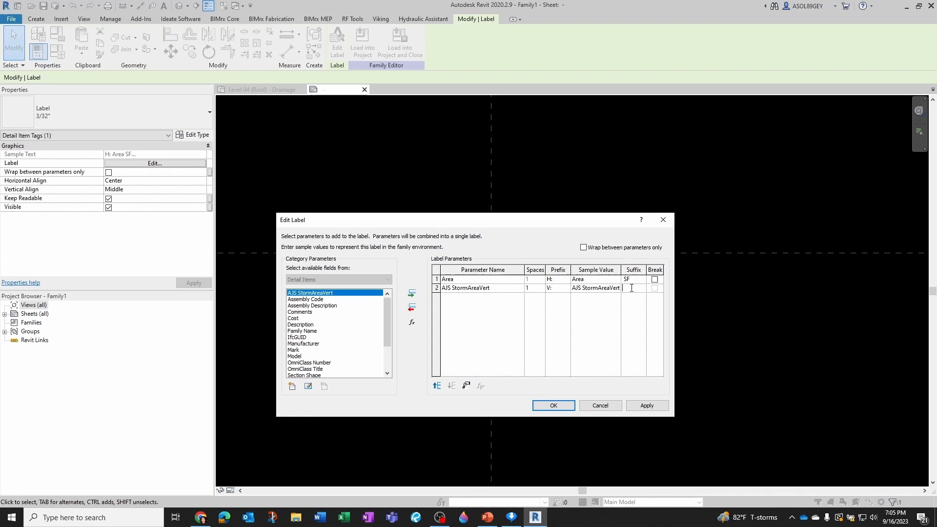
type("S")
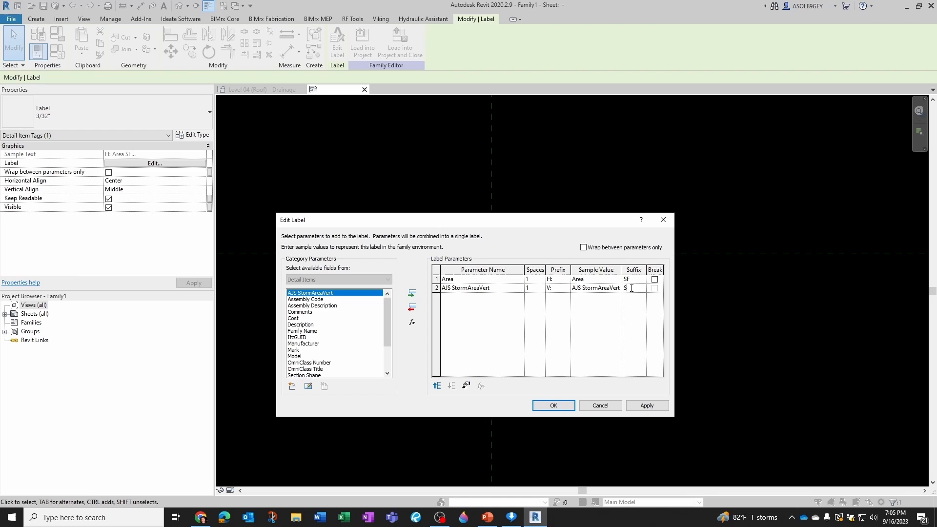
left_click(655, 279)
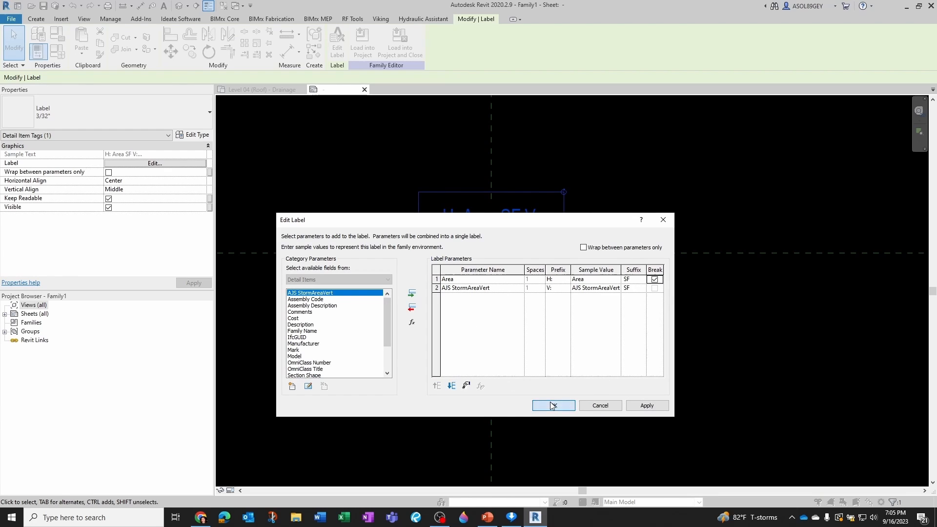
left_click(550, 405)
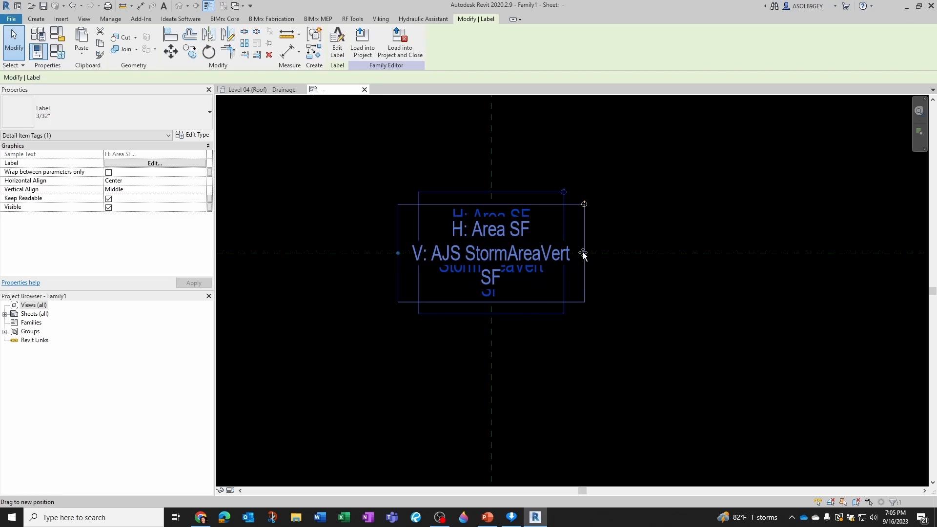
left_click(535, 340)
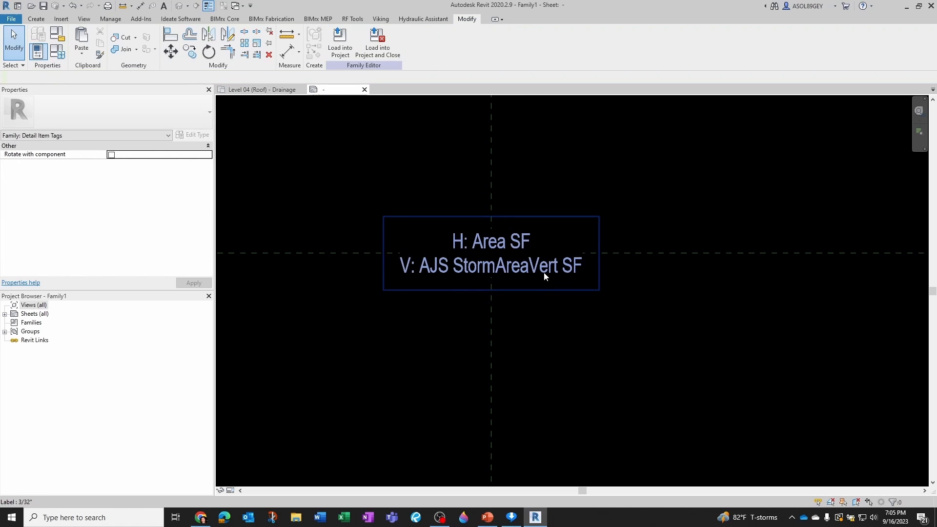
left_click(340, 45)
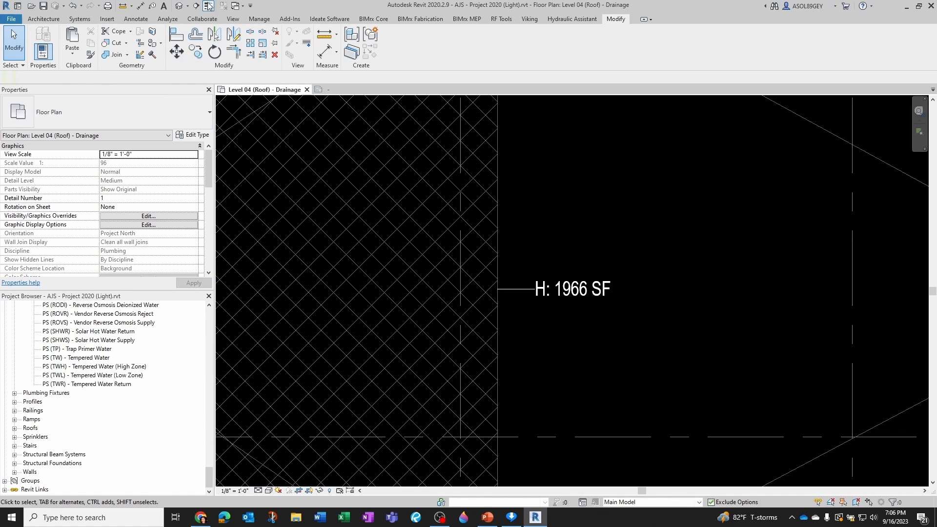
Add AJS StormAreaVert from the Plumbing group as a project parameter for Detail Items.
left_click(259, 18)
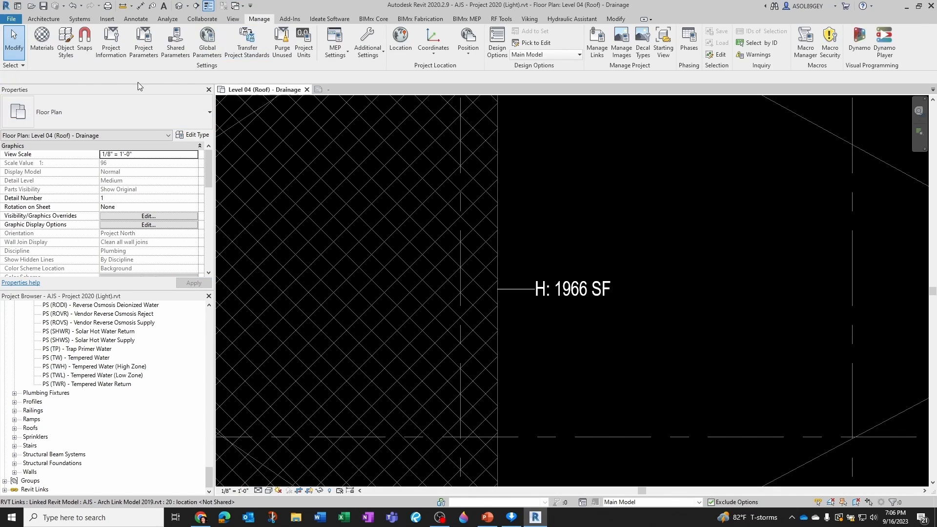
left_click(144, 42)
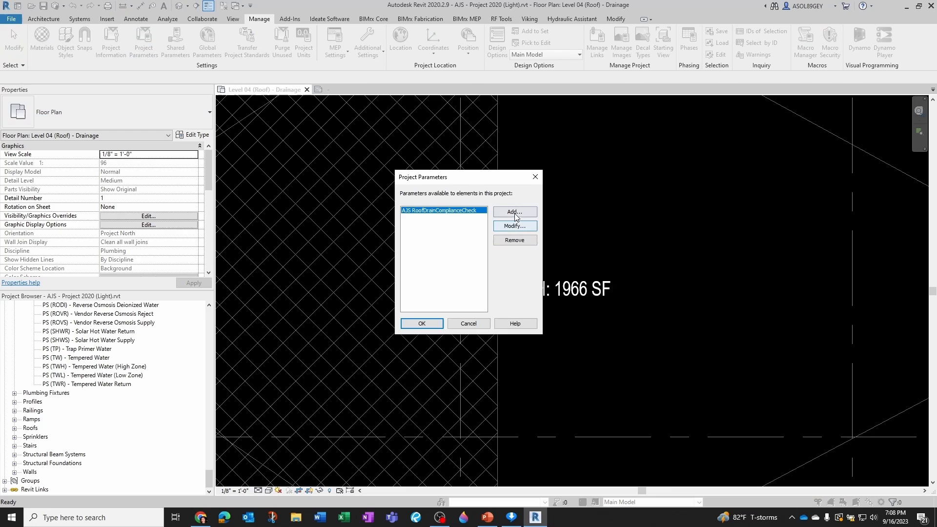
left_click(513, 212)
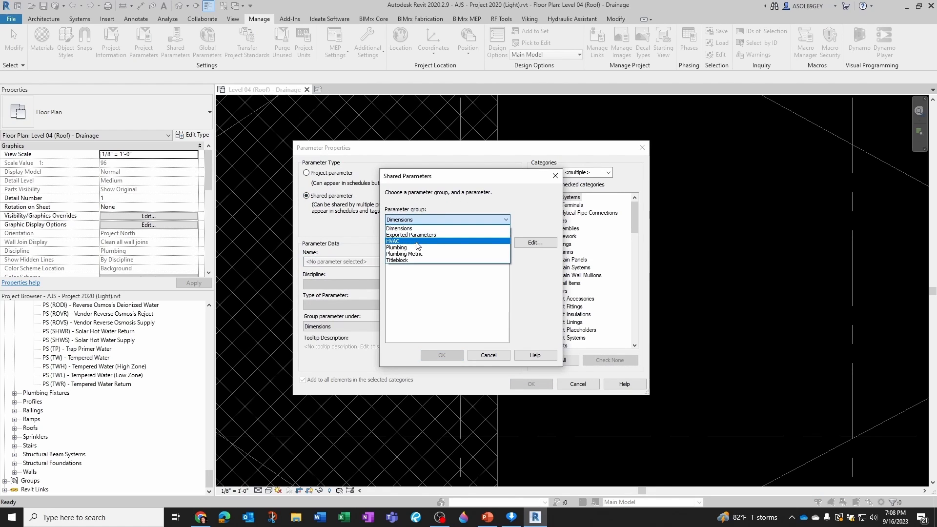
left_click(396, 247)
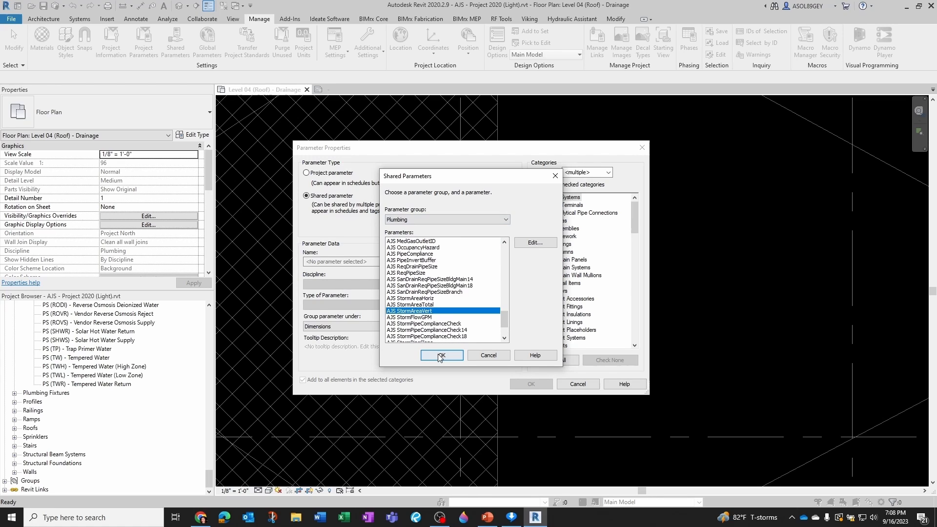
left_click(441, 355)
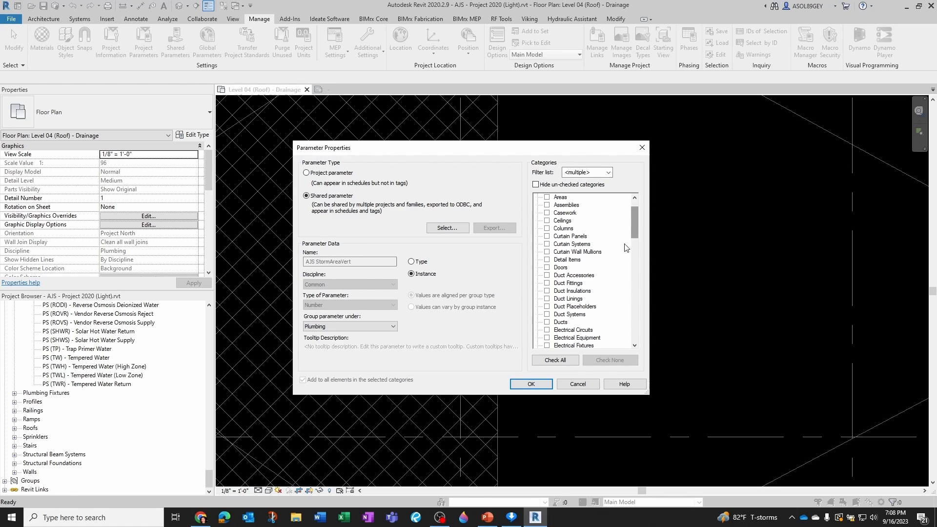
left_click(546, 260)
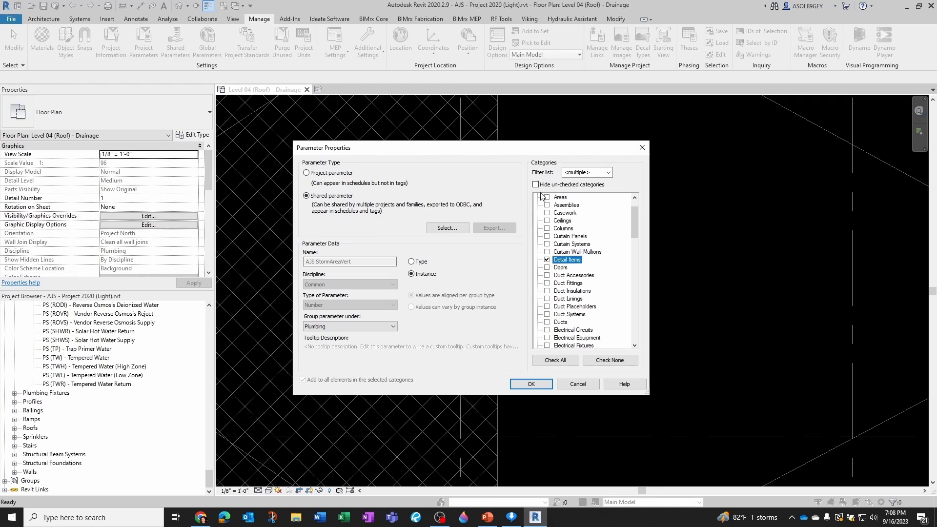
left_click(530, 383)
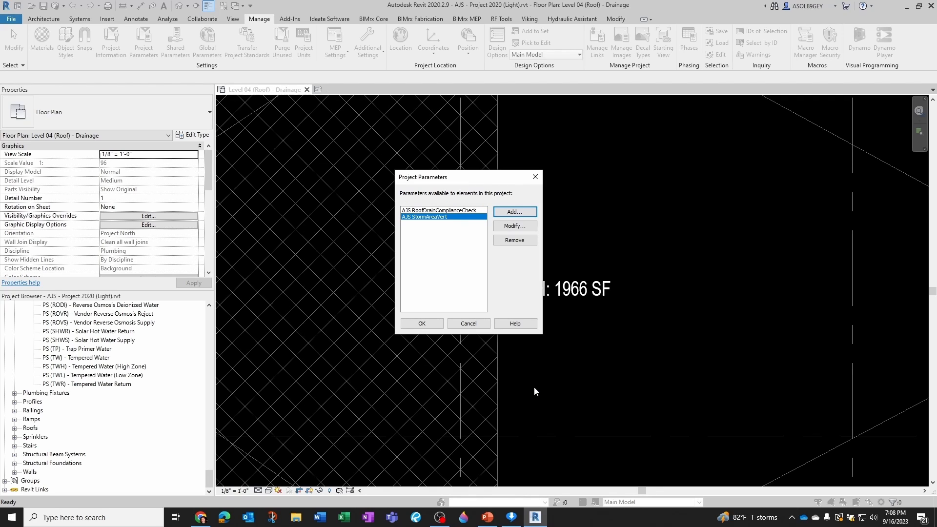
left_click(422, 323)
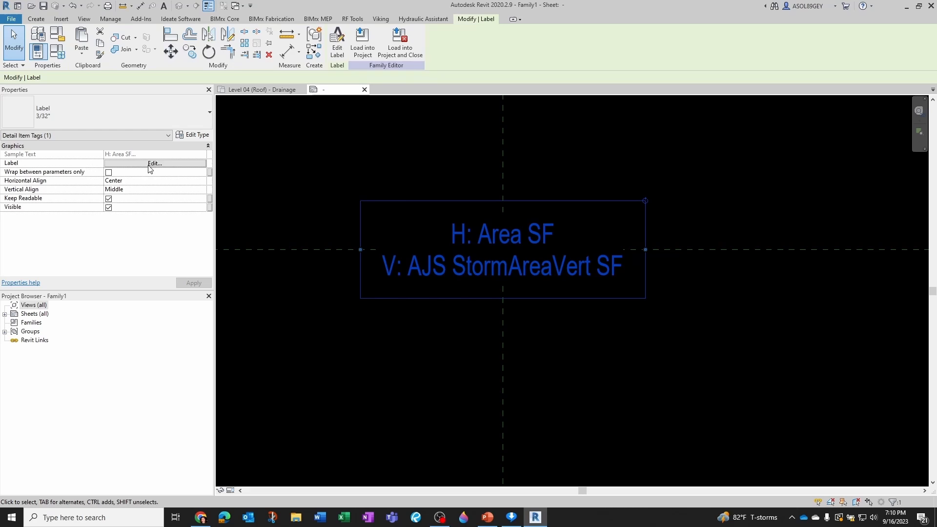
Turn on Show Border in the label type and reload the tag into the project.
left_click(196, 135)
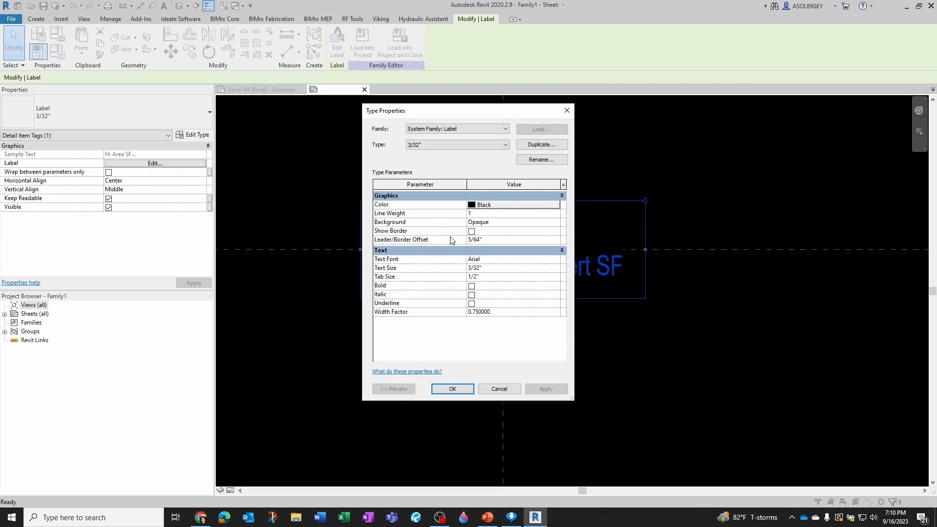
left_click(452, 390)
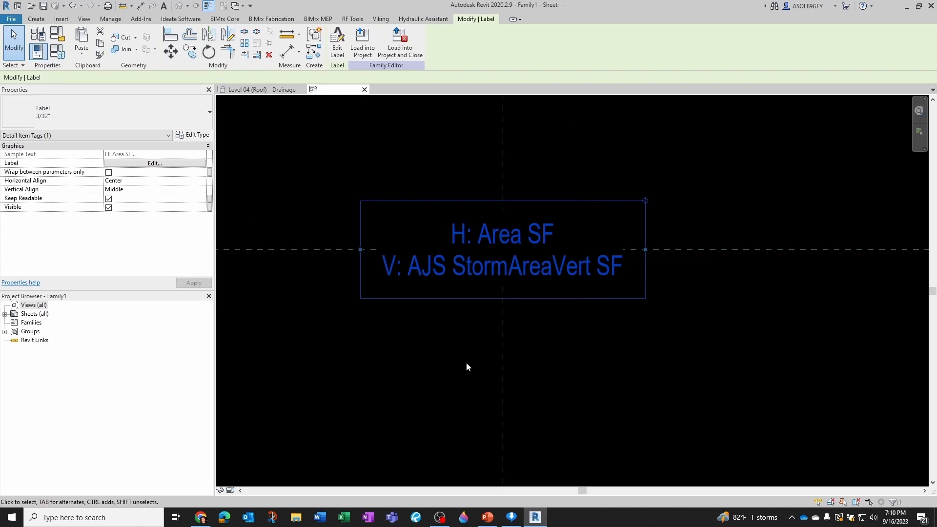
left_click(362, 44)
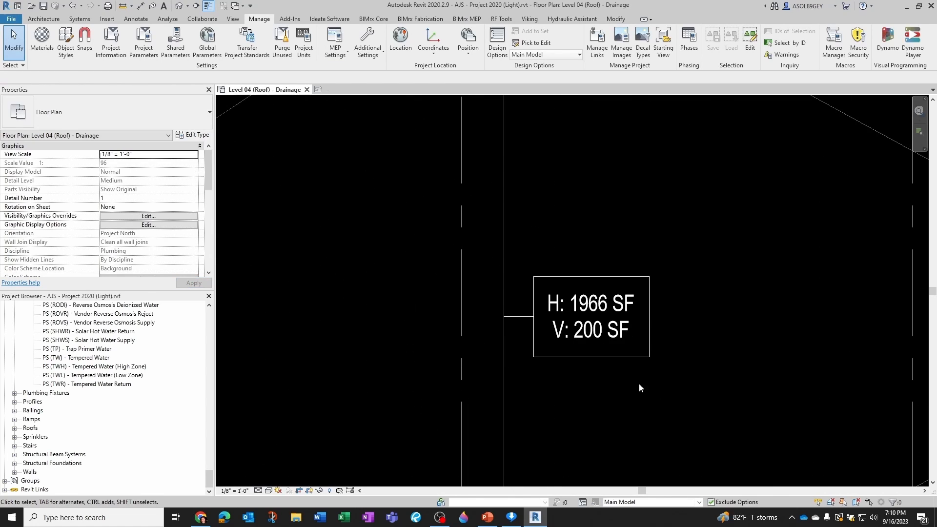
Select the bordered tag reading H: 1966 SF and V: 200 SF to check it.
left_click(591, 316)
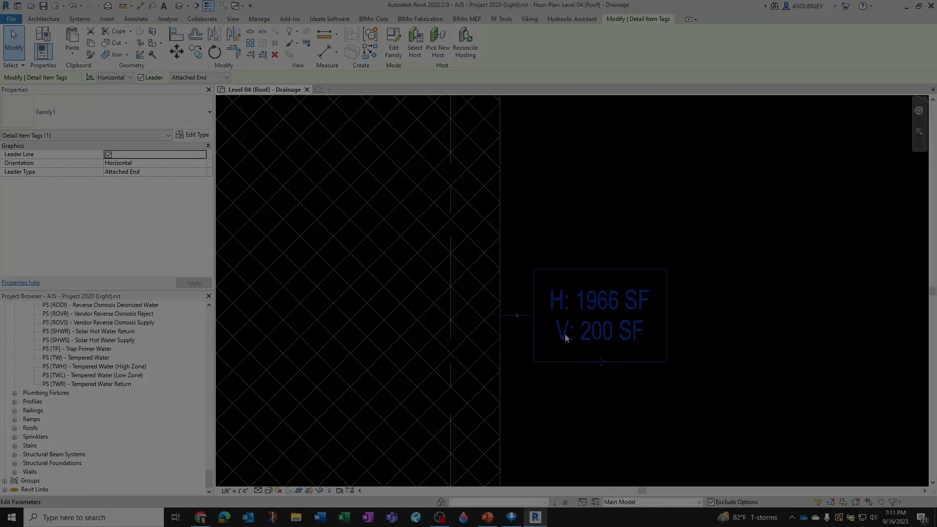